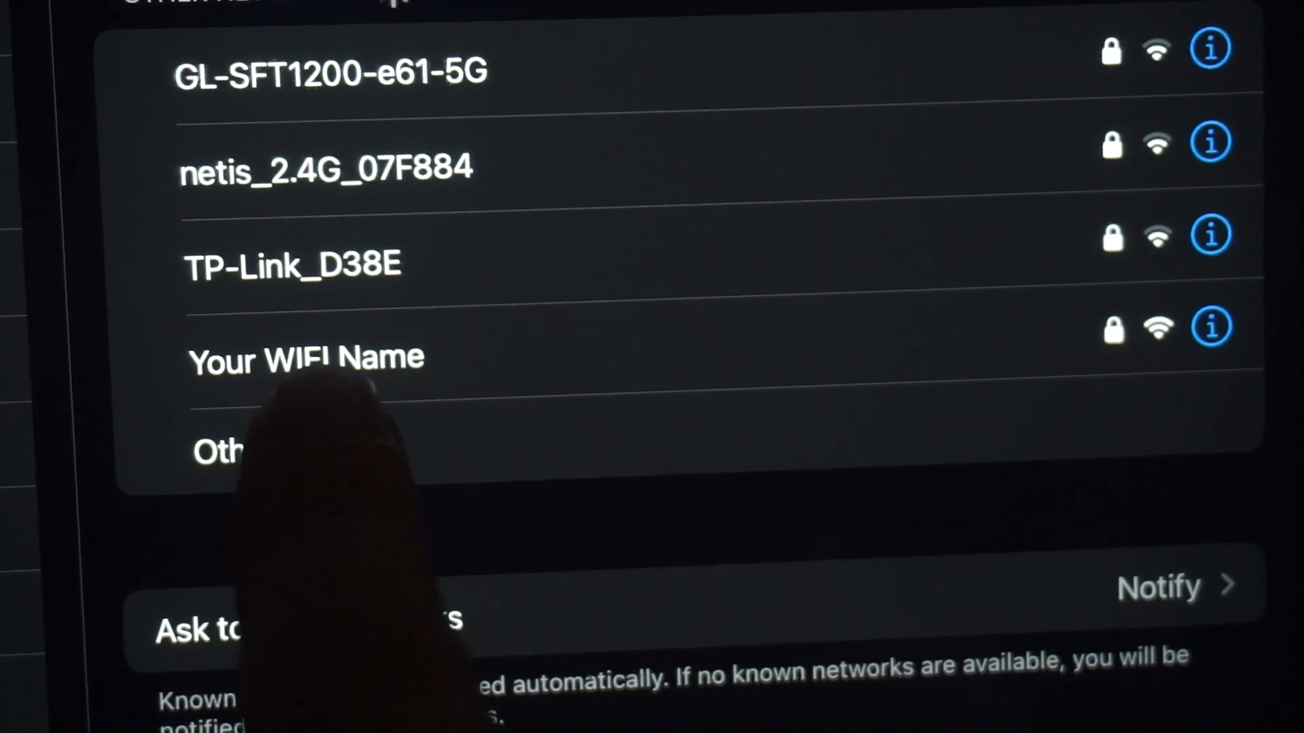
# - Join the 'Your WIFI Name' network in iPadOS Settings using its password
pyautogui.click(310, 356)
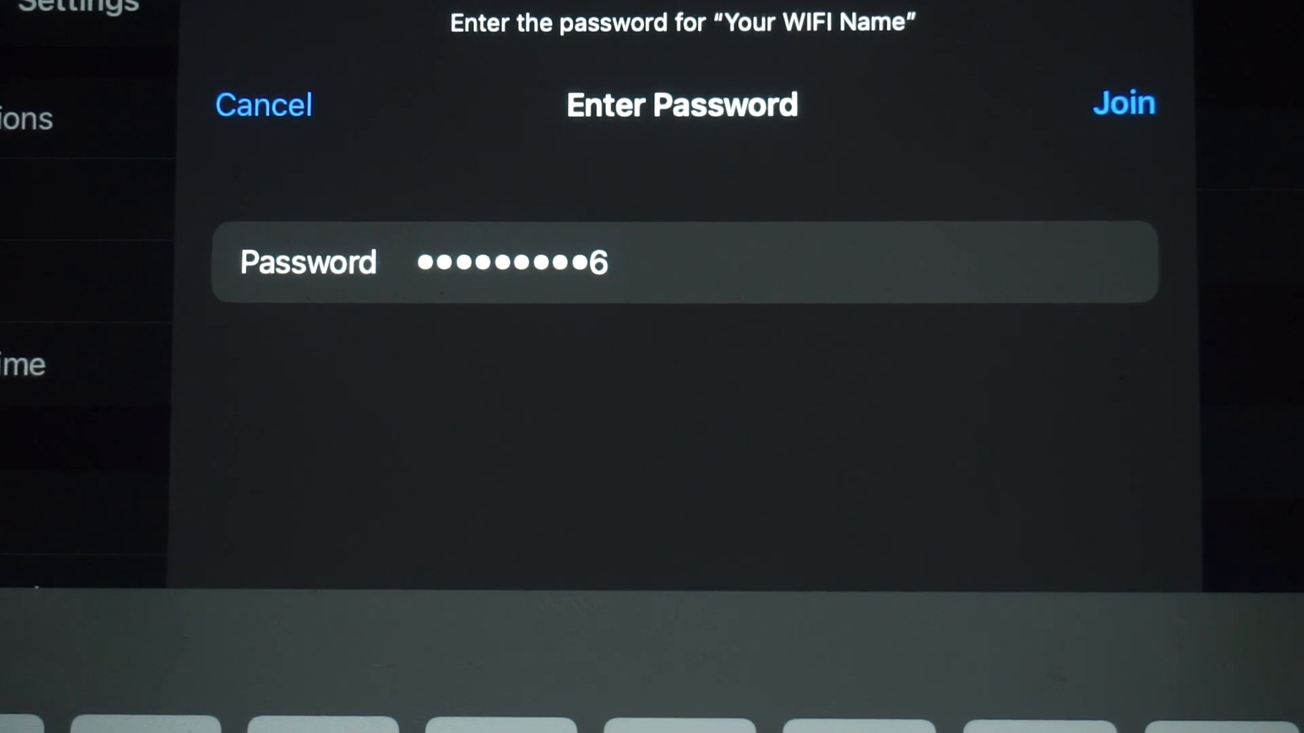
pyautogui.click(1123, 103)
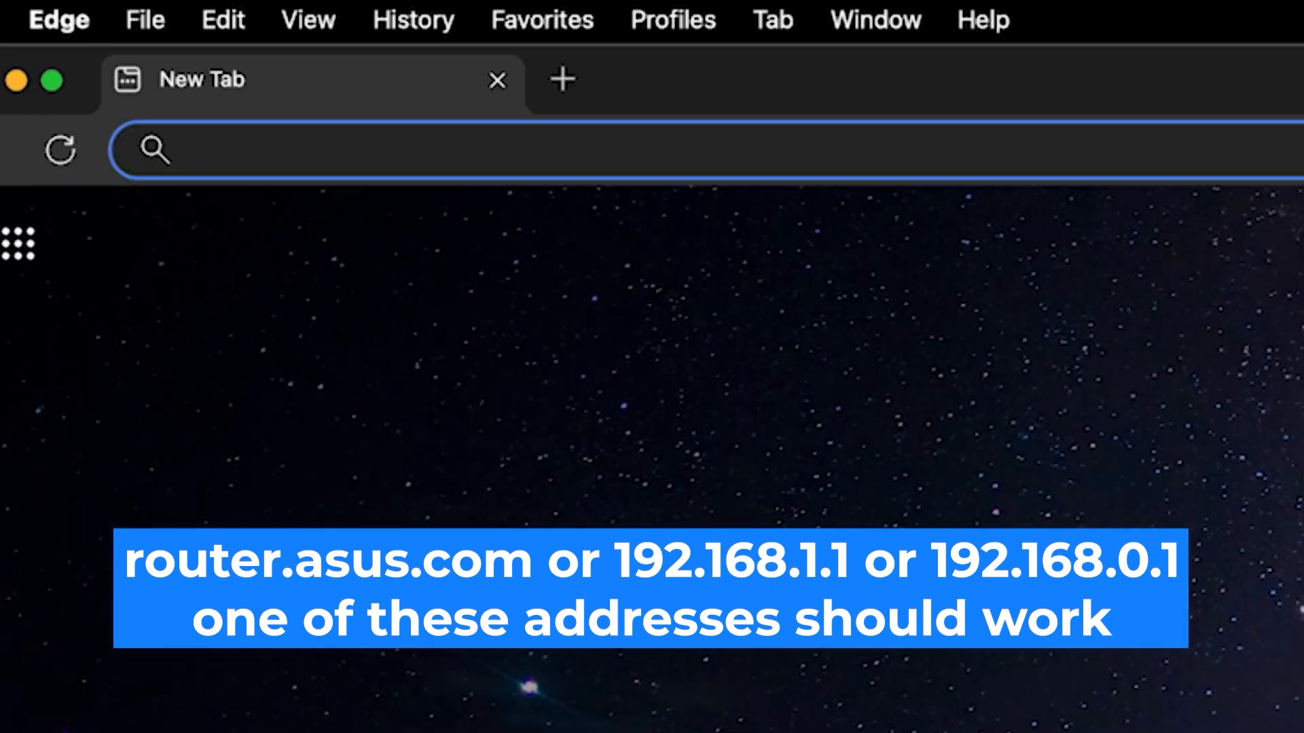
# - Browse to the router at 192.168.1.1 and sign in with username admin and its password
pyautogui.write('192.16')
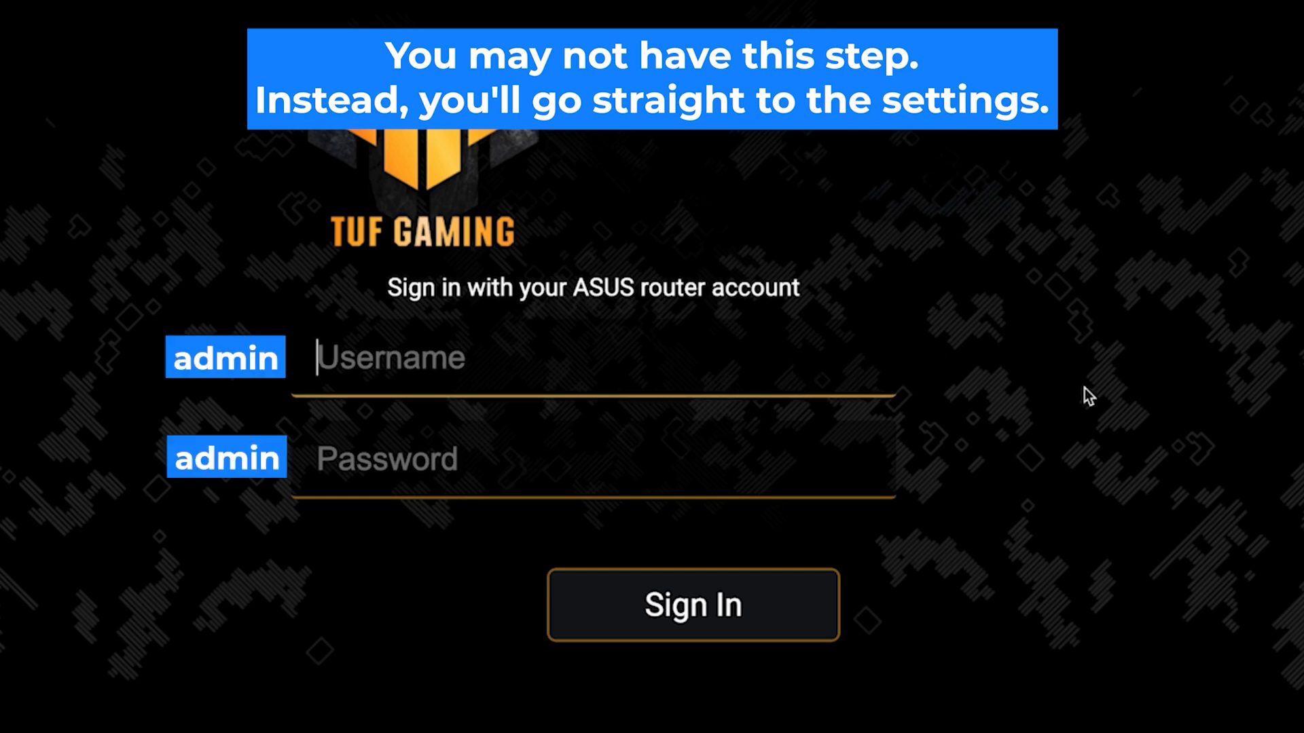
pyautogui.write('admin')
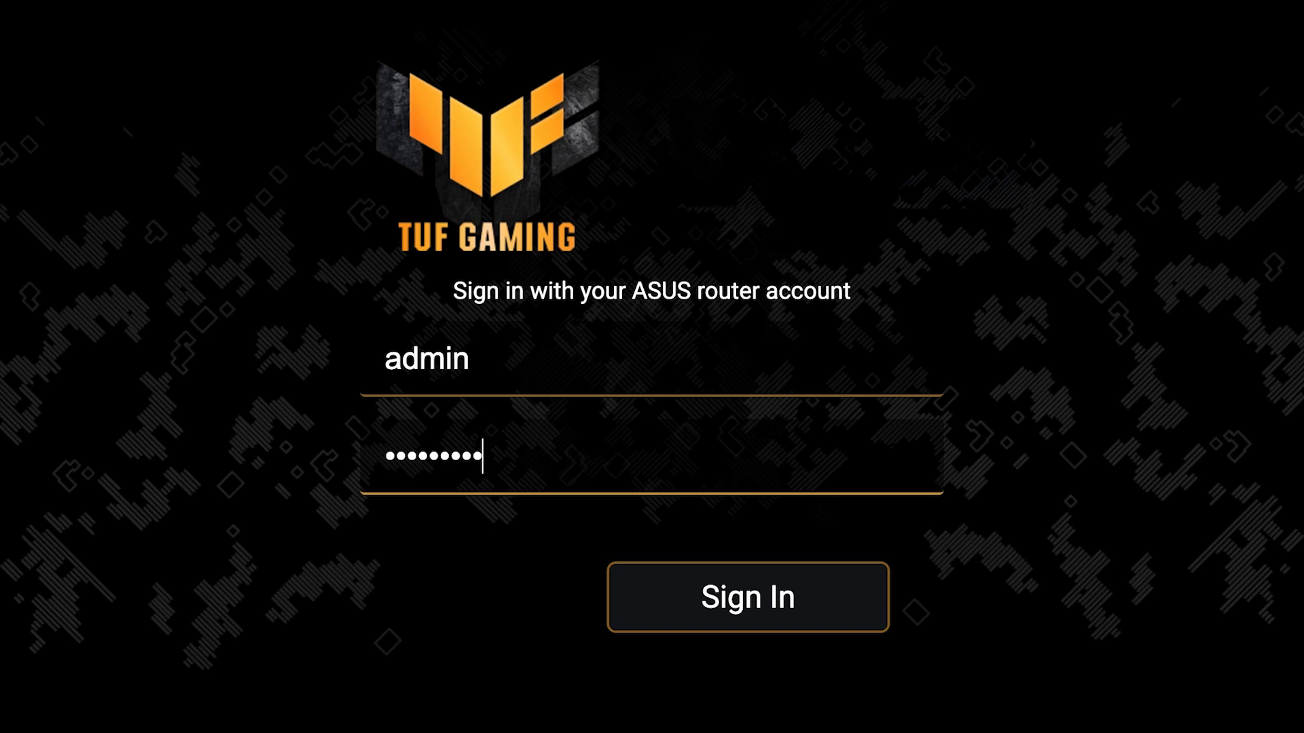
pyautogui.click(747, 596)
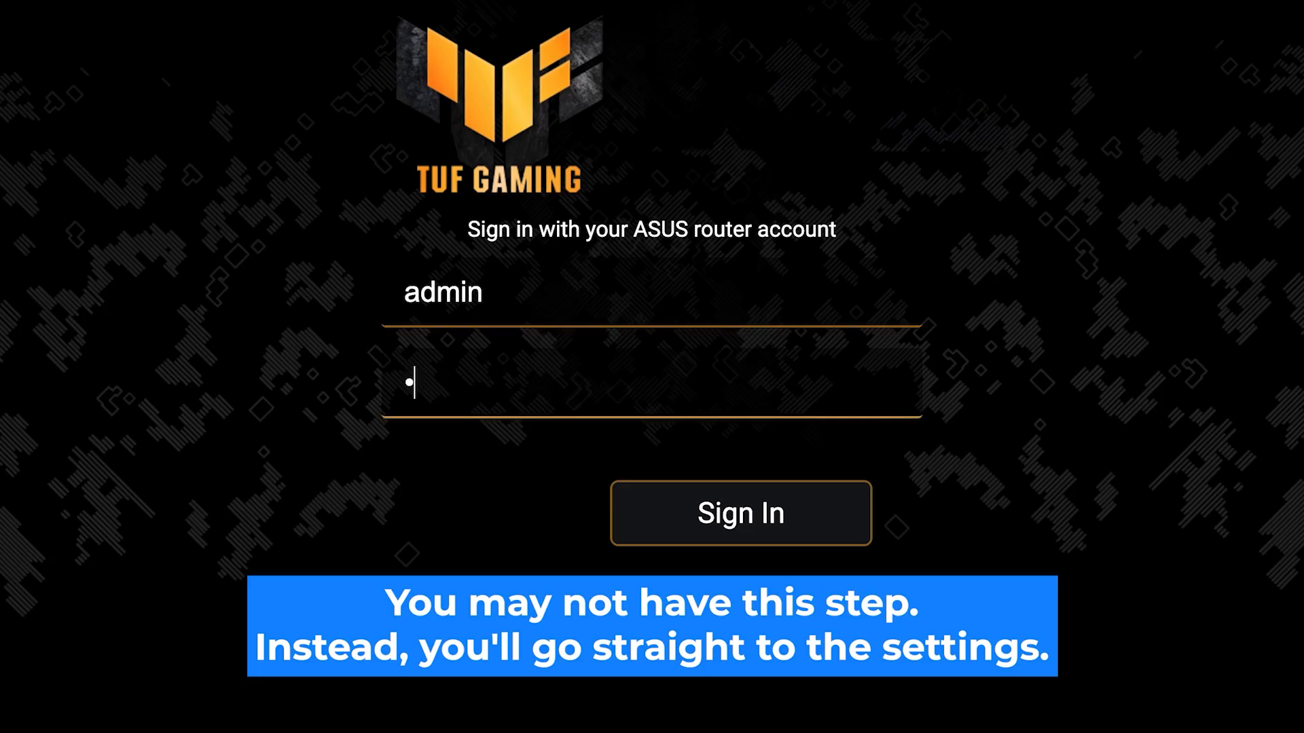
pyautogui.write('••••')
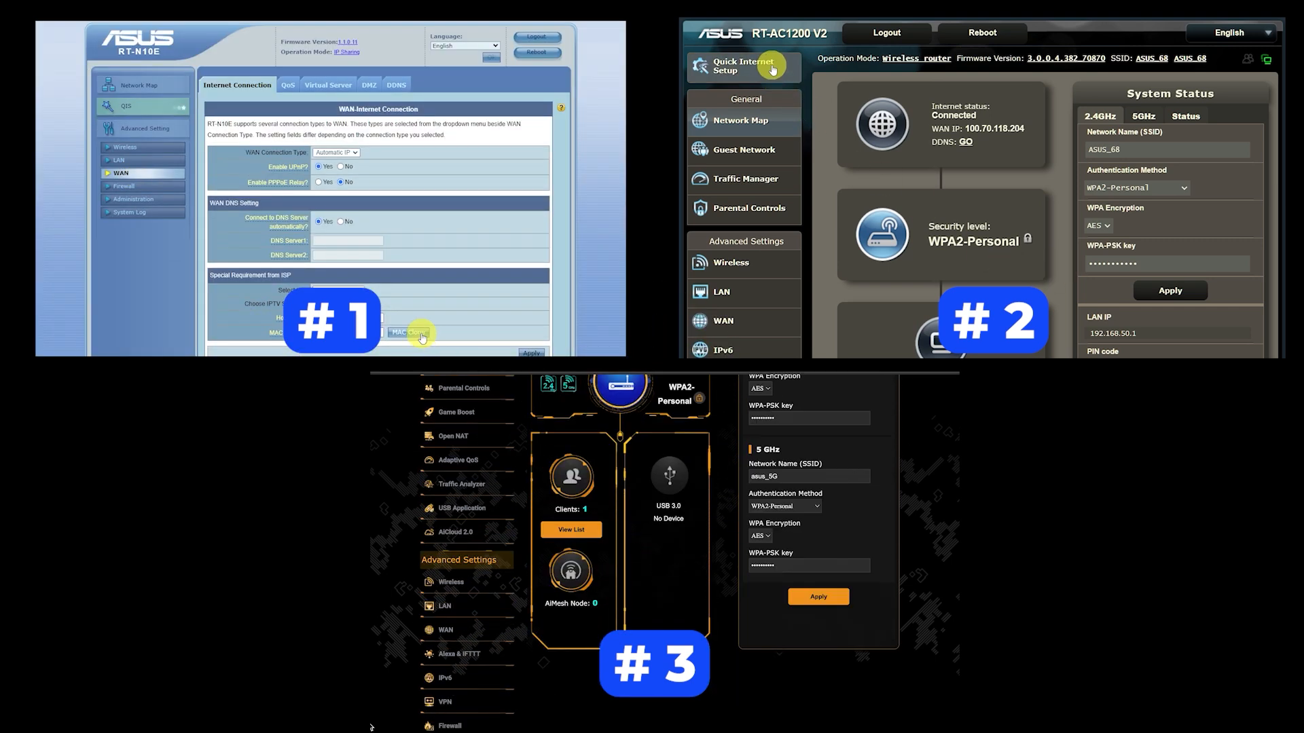
pyautogui.click(743, 67)
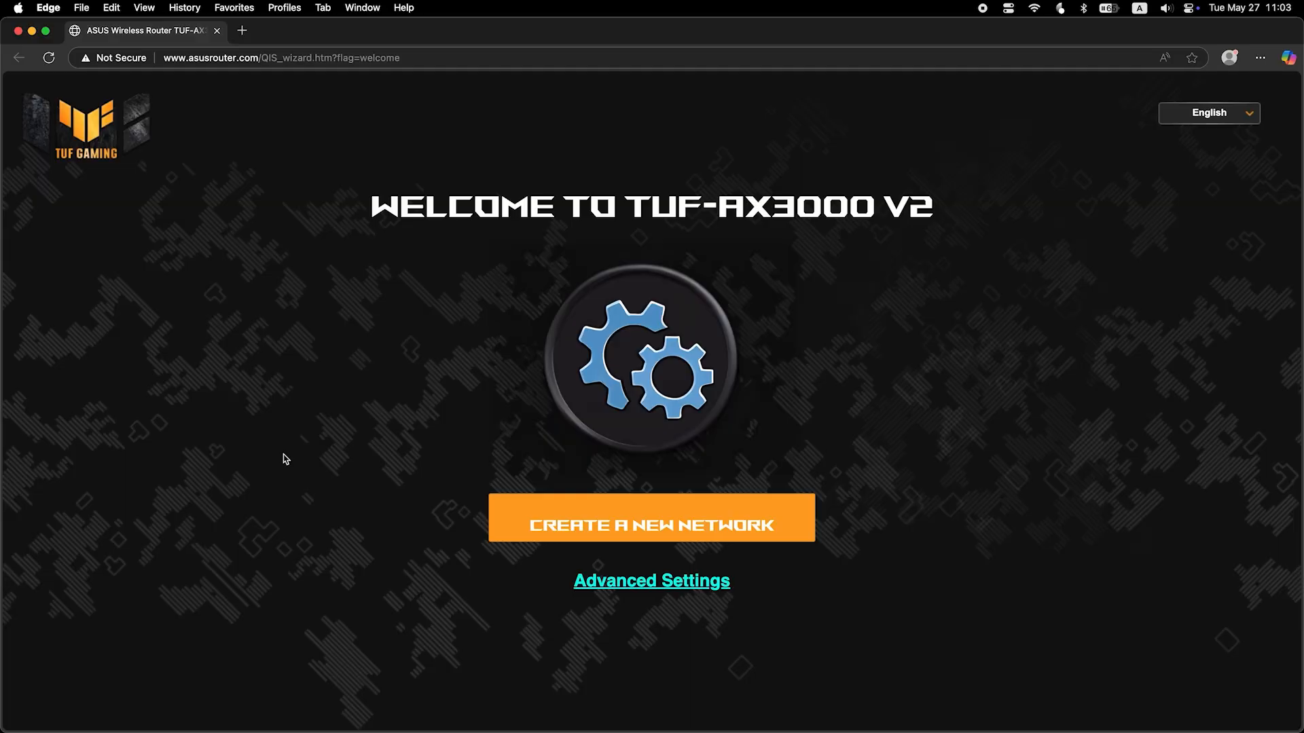
# - Choose Create A New Network on the Welcome page to launch the setup wizard
pyautogui.click(1207, 112)
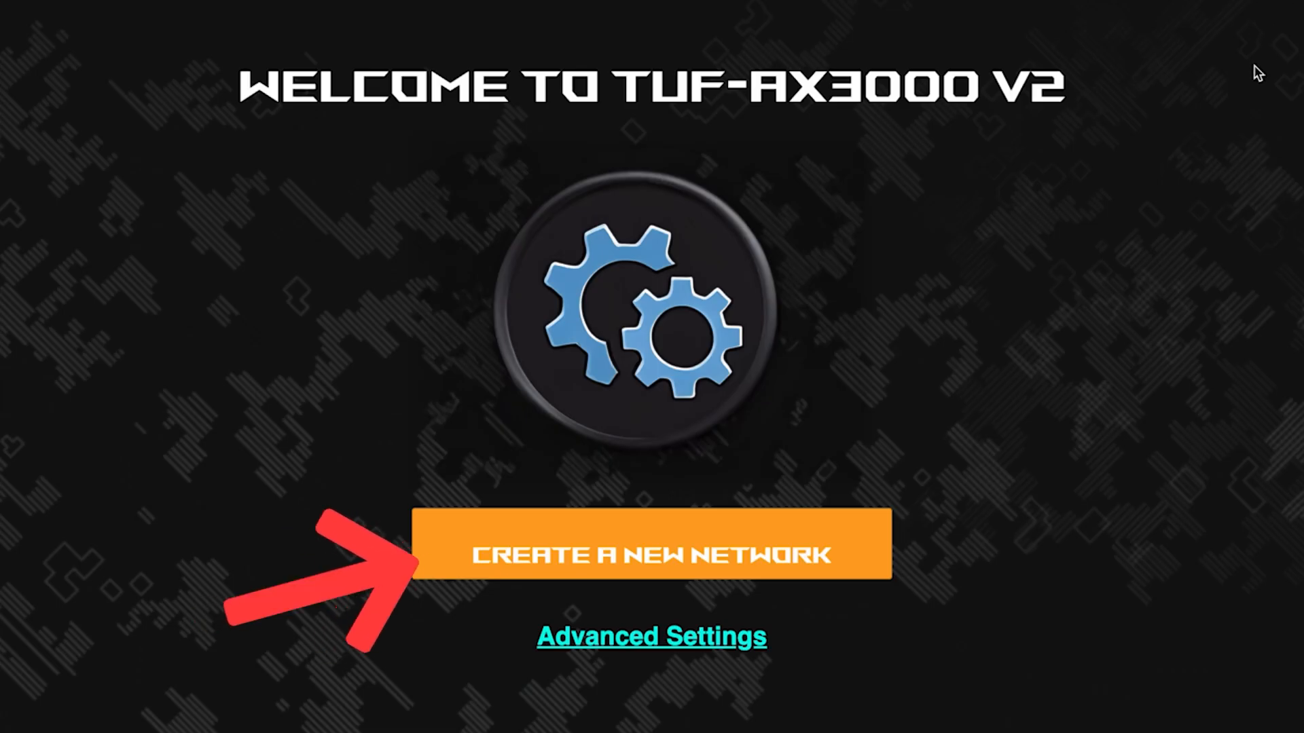
pyautogui.click(652, 552)
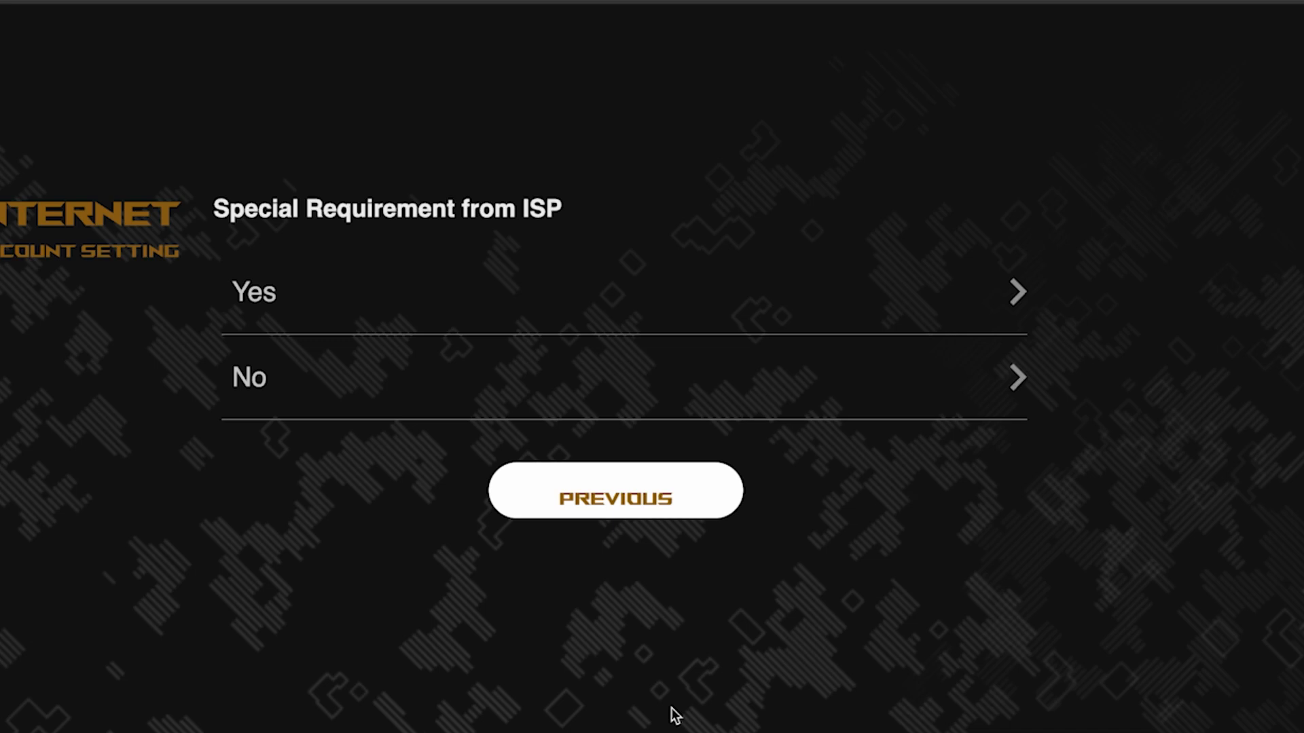
pyautogui.moveTo(375, 385)
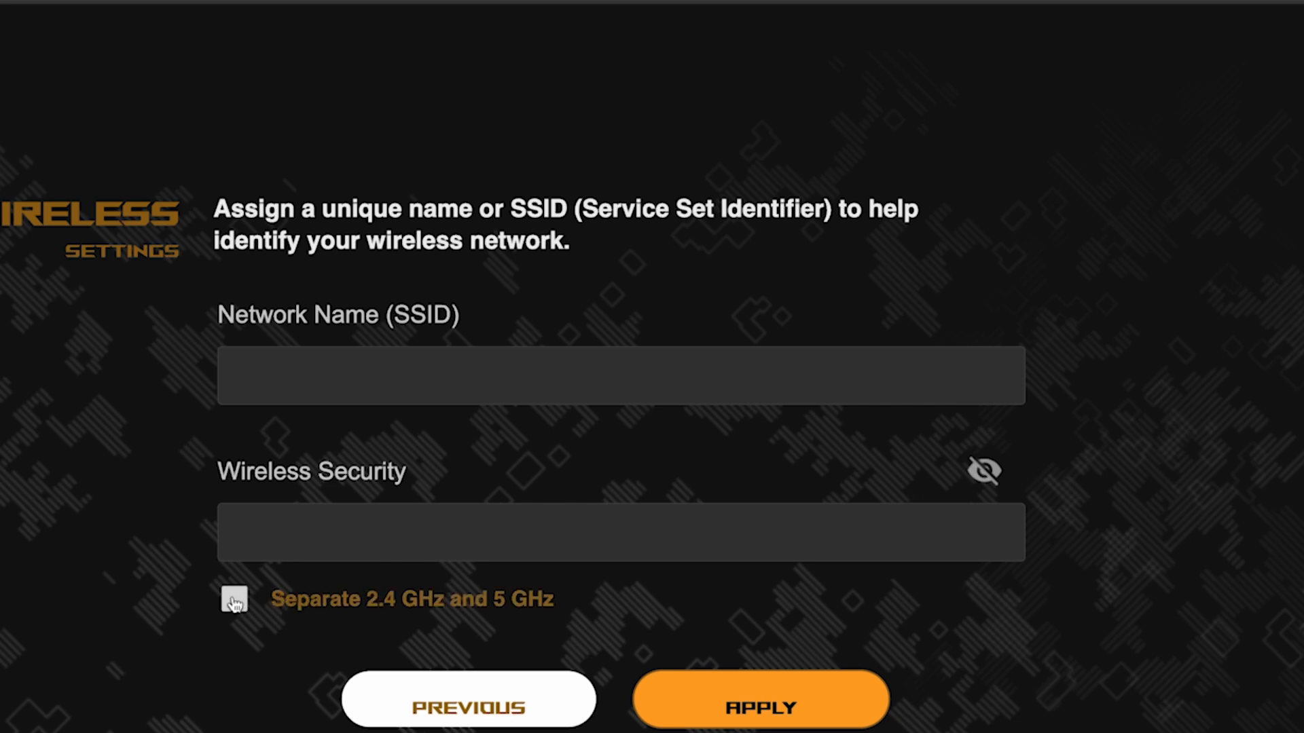
# - Enable separate bands, name the 2.4 GHz network asus with a checked password, and apply
pyautogui.click(233, 599)
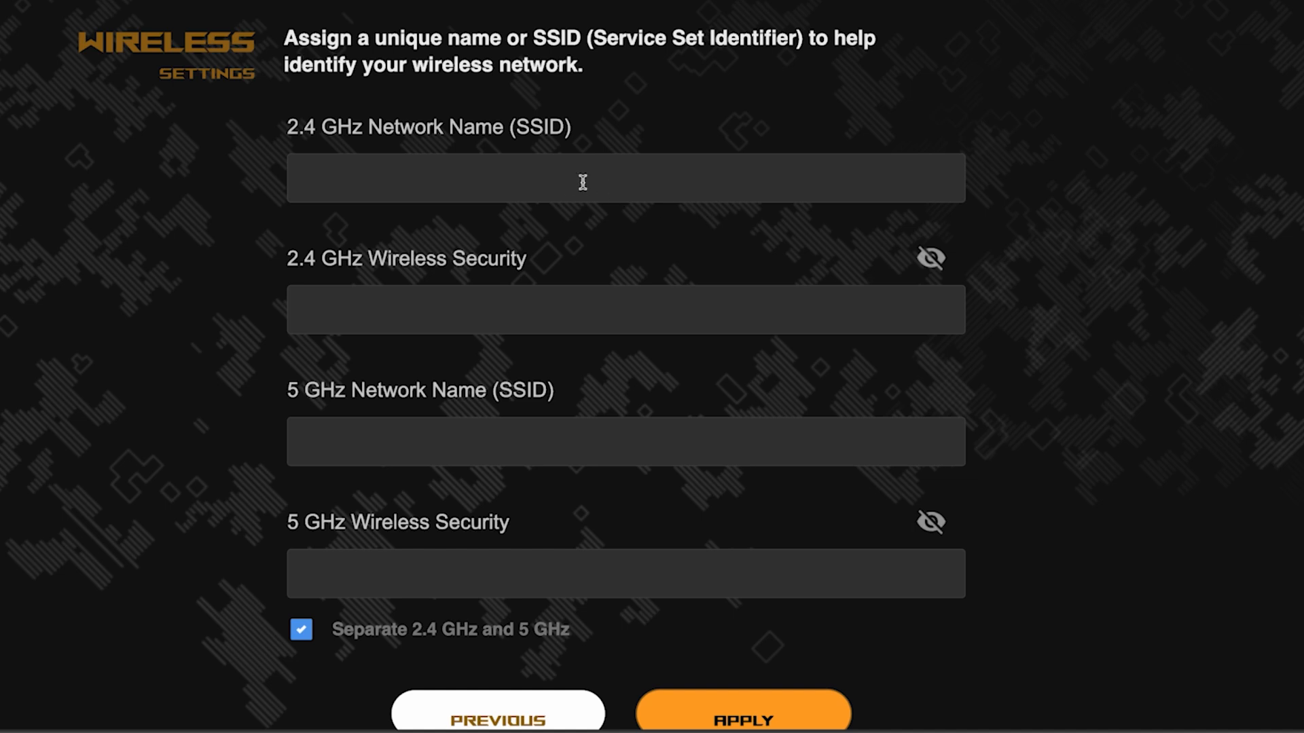
pyautogui.write('asus')
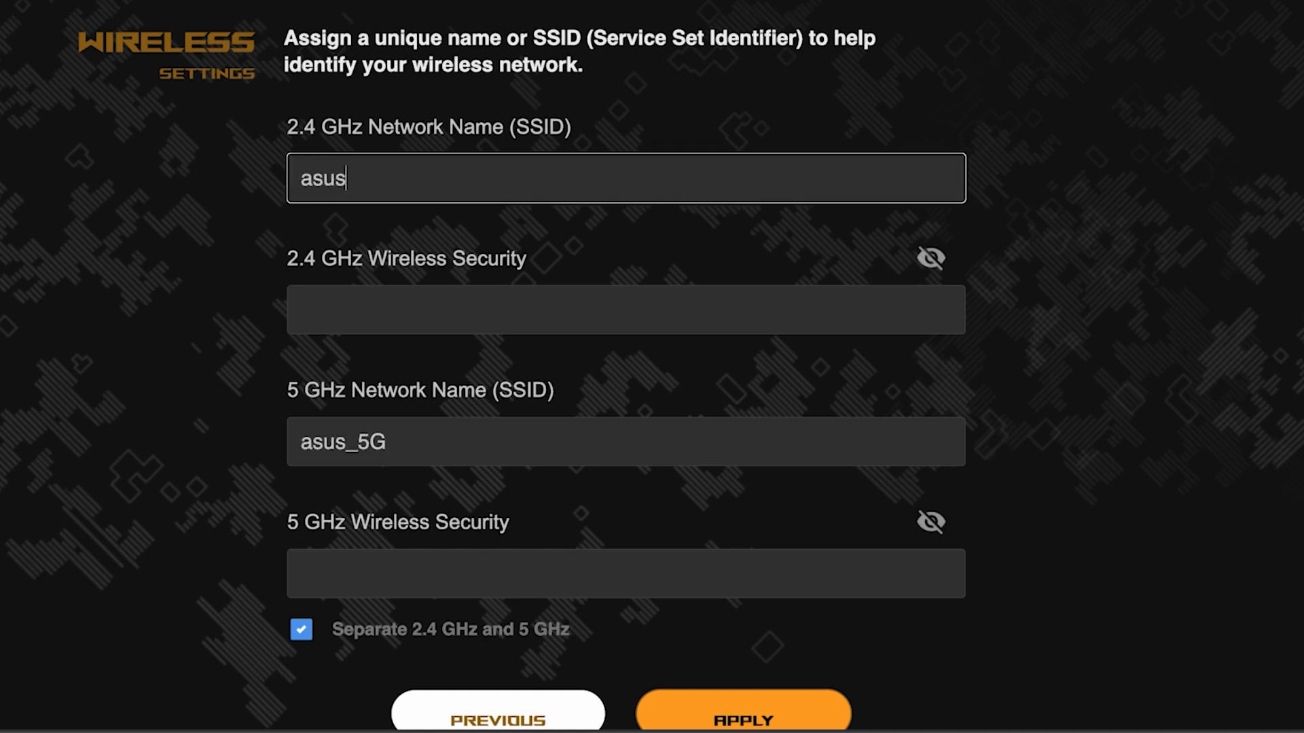
pyautogui.click(626, 309)
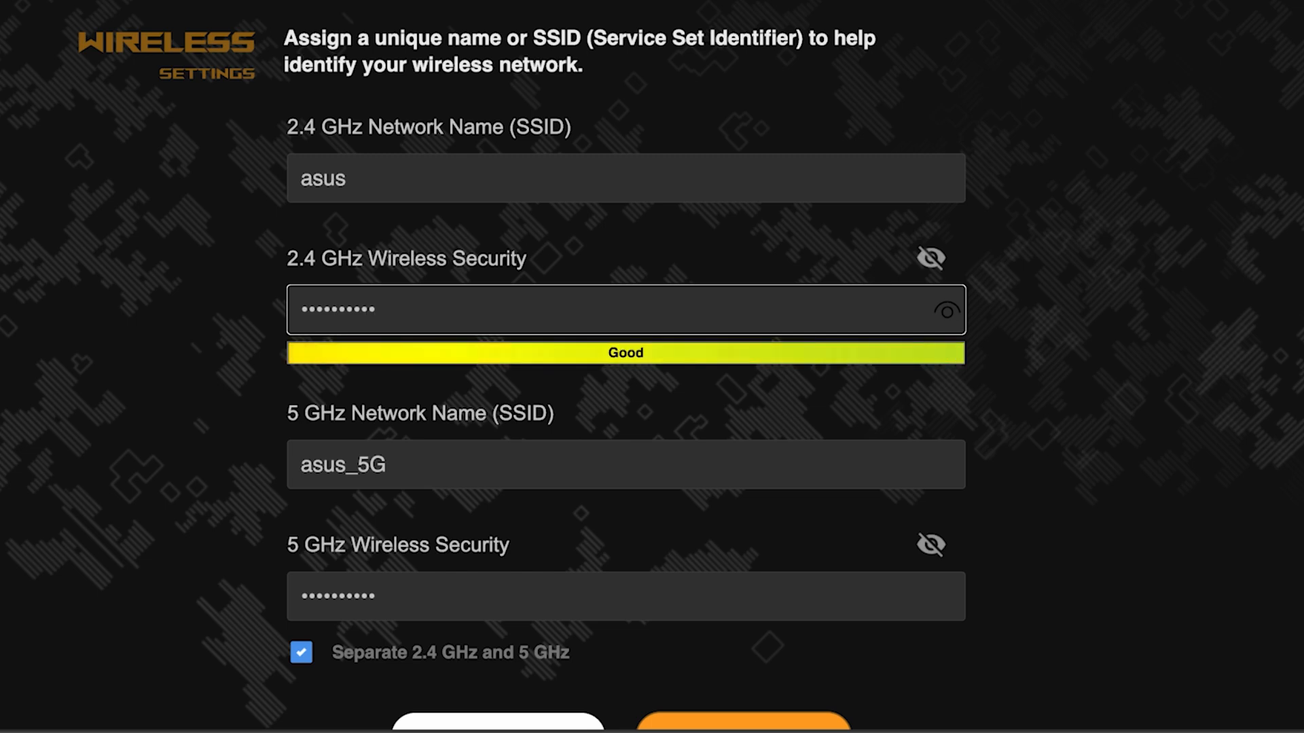
pyautogui.click(945, 310)
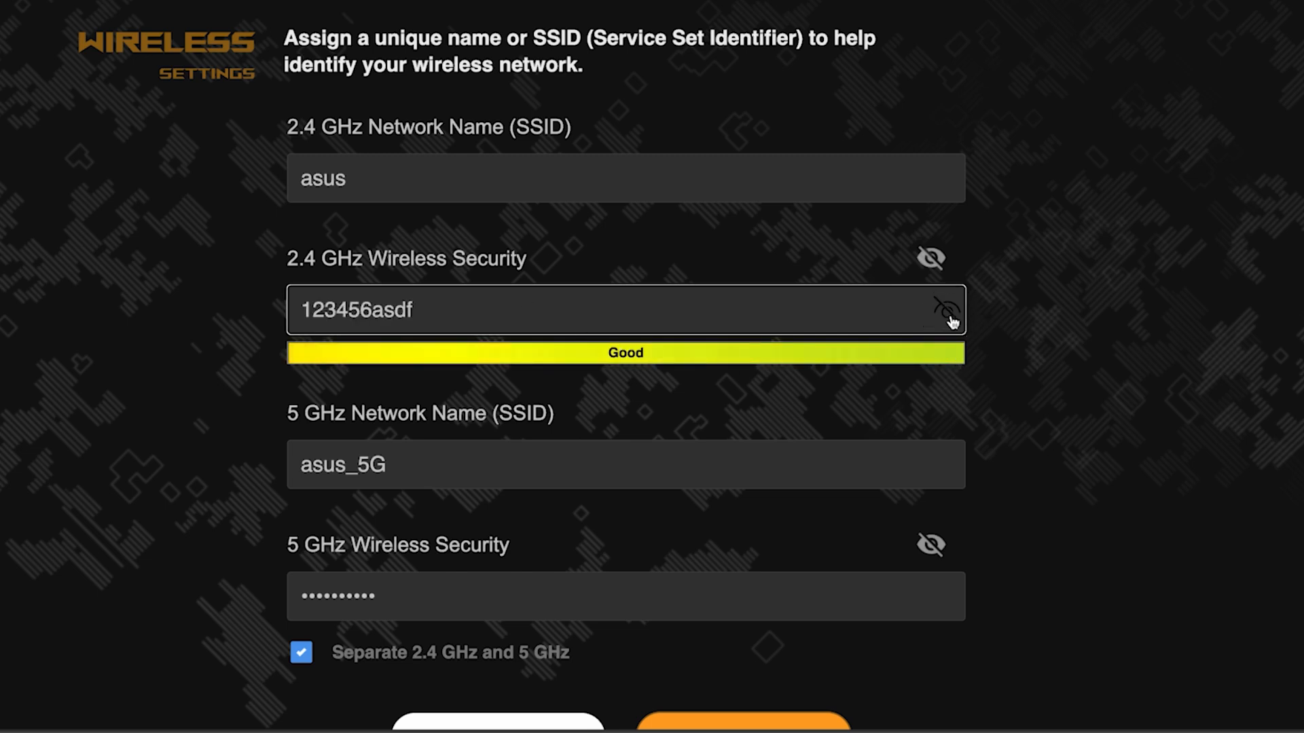
pyautogui.click(930, 310)
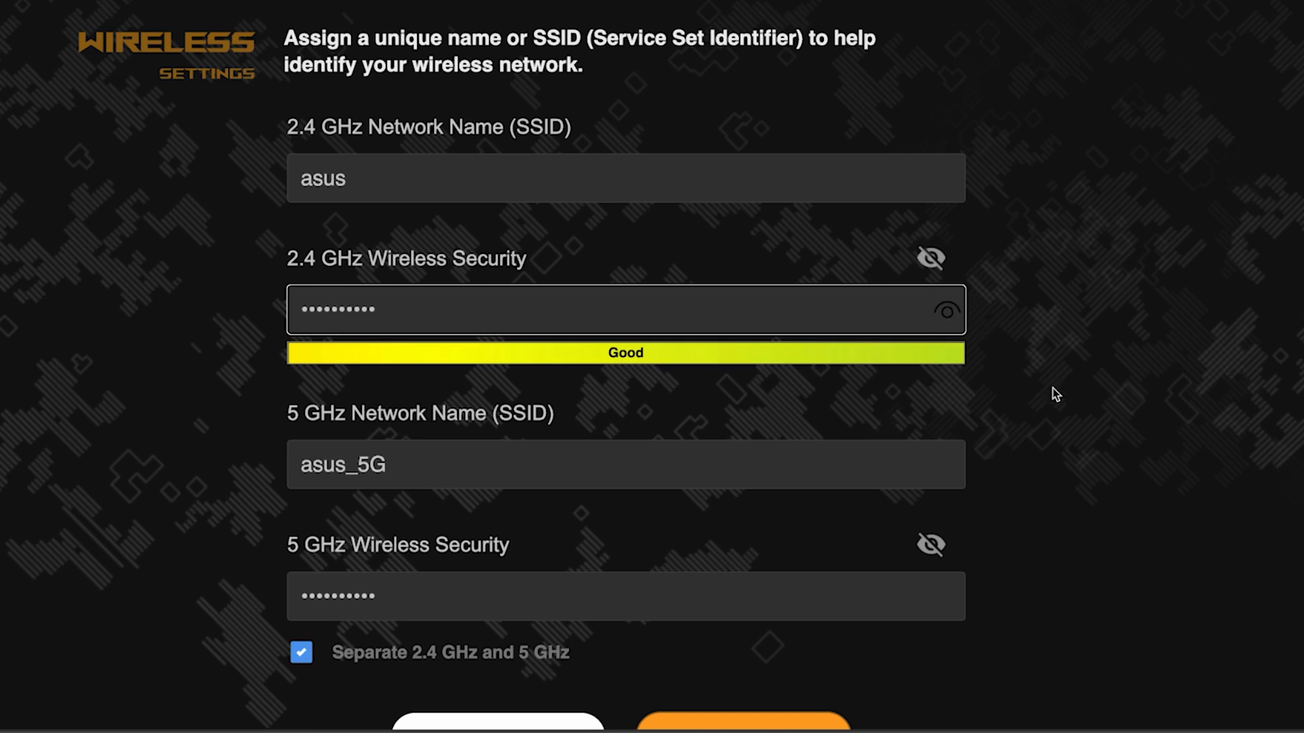
pyautogui.scroll(-3)
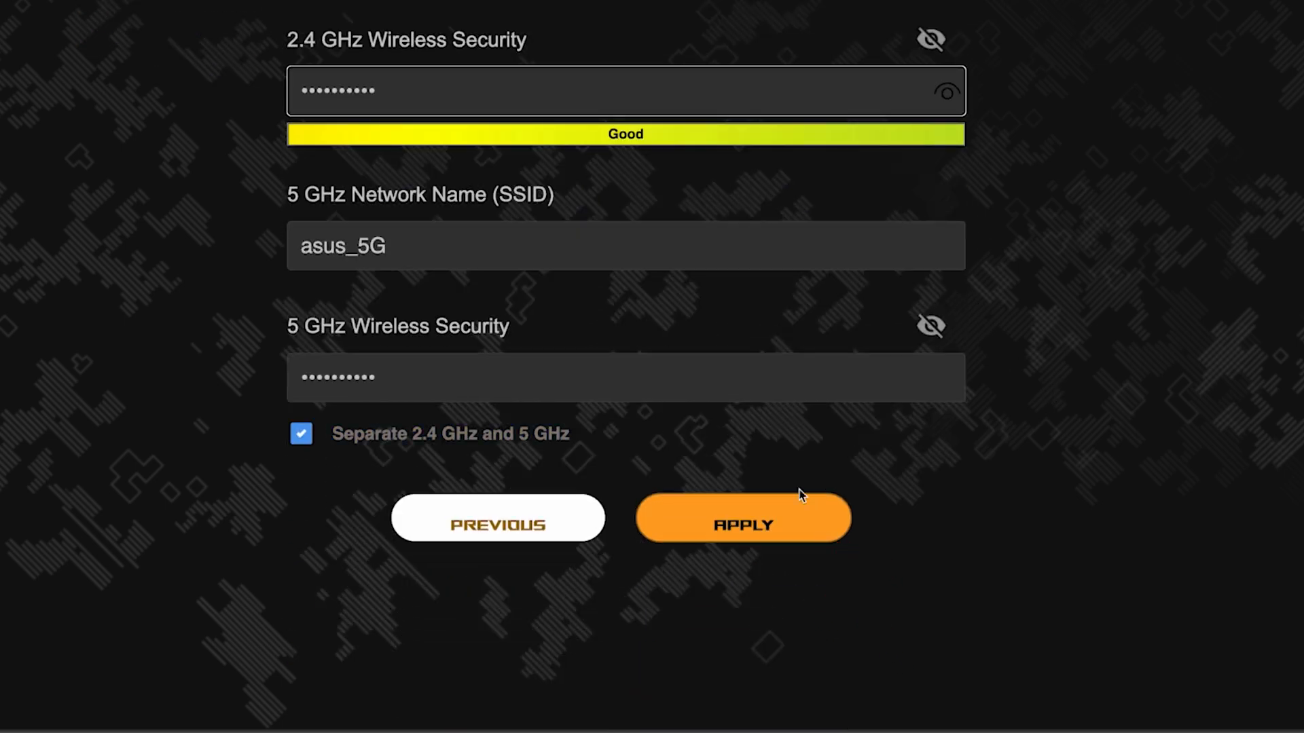
pyautogui.click(741, 517)
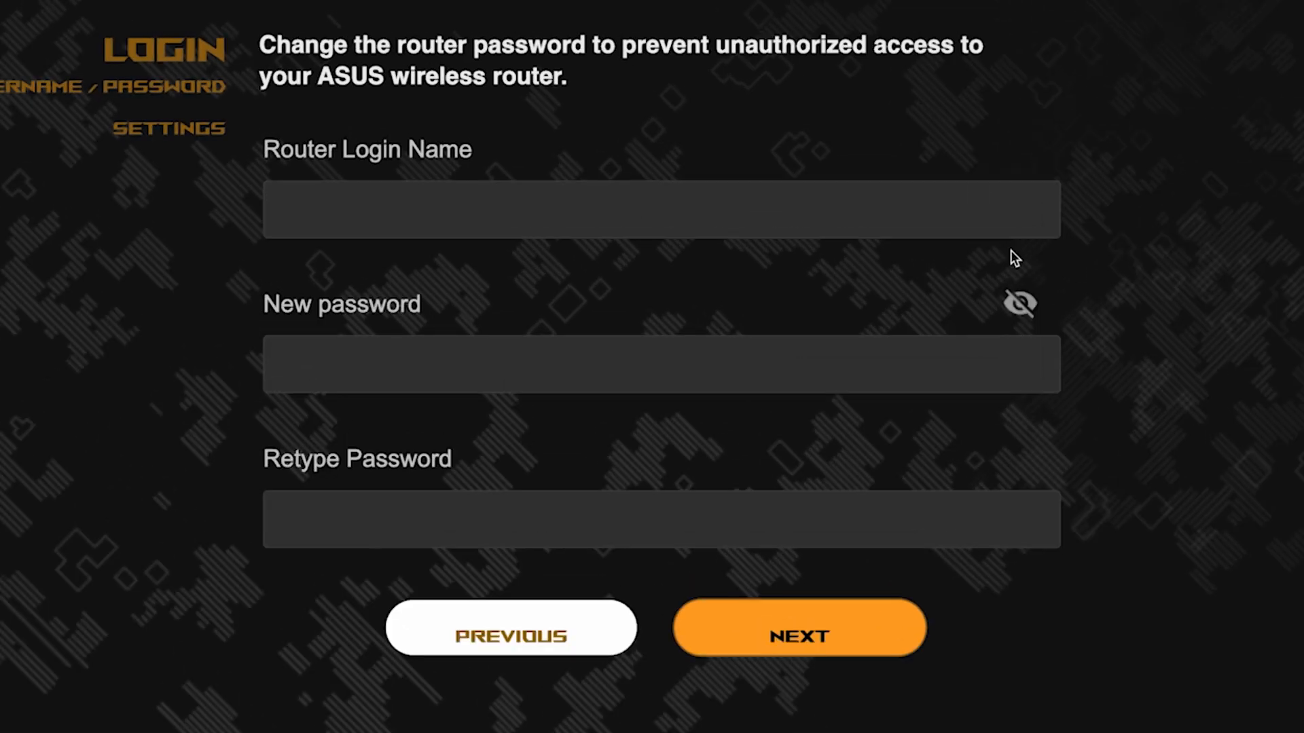
# - Set the router login name and matching new password, then continue to the firmware step
pyautogui.click(661, 210)
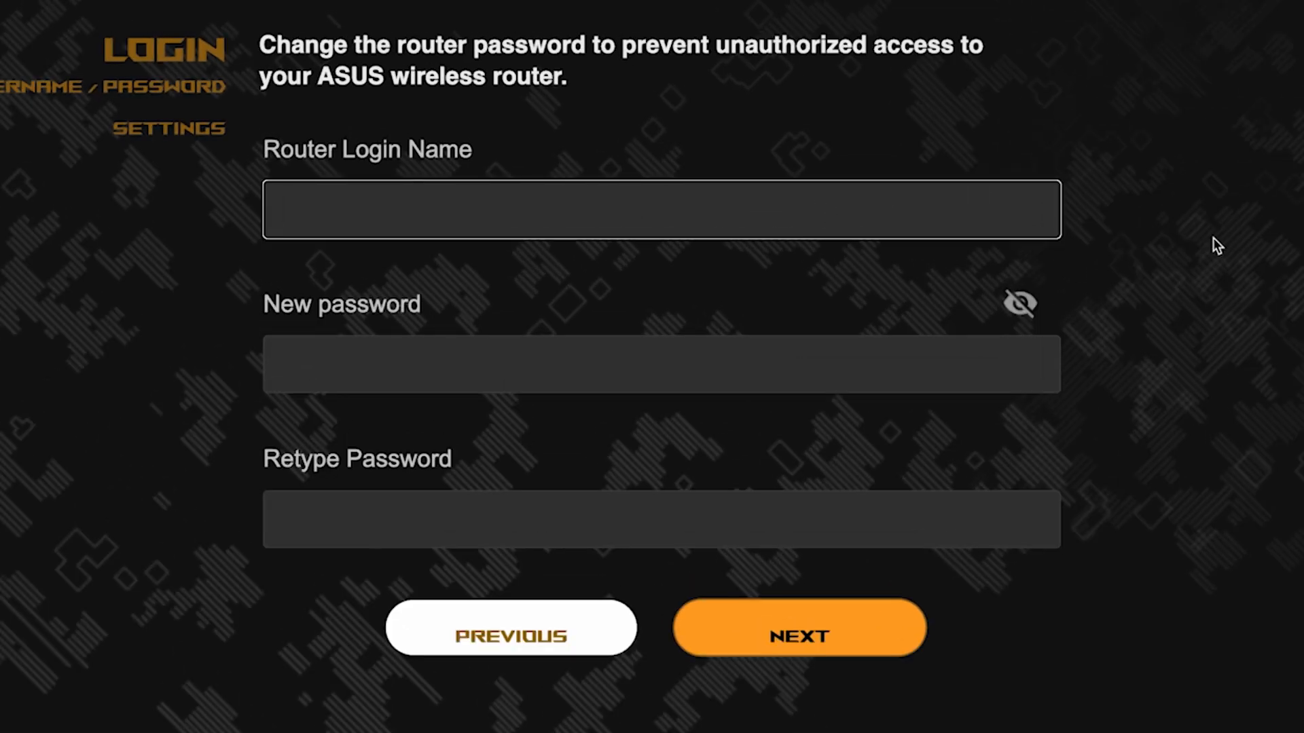
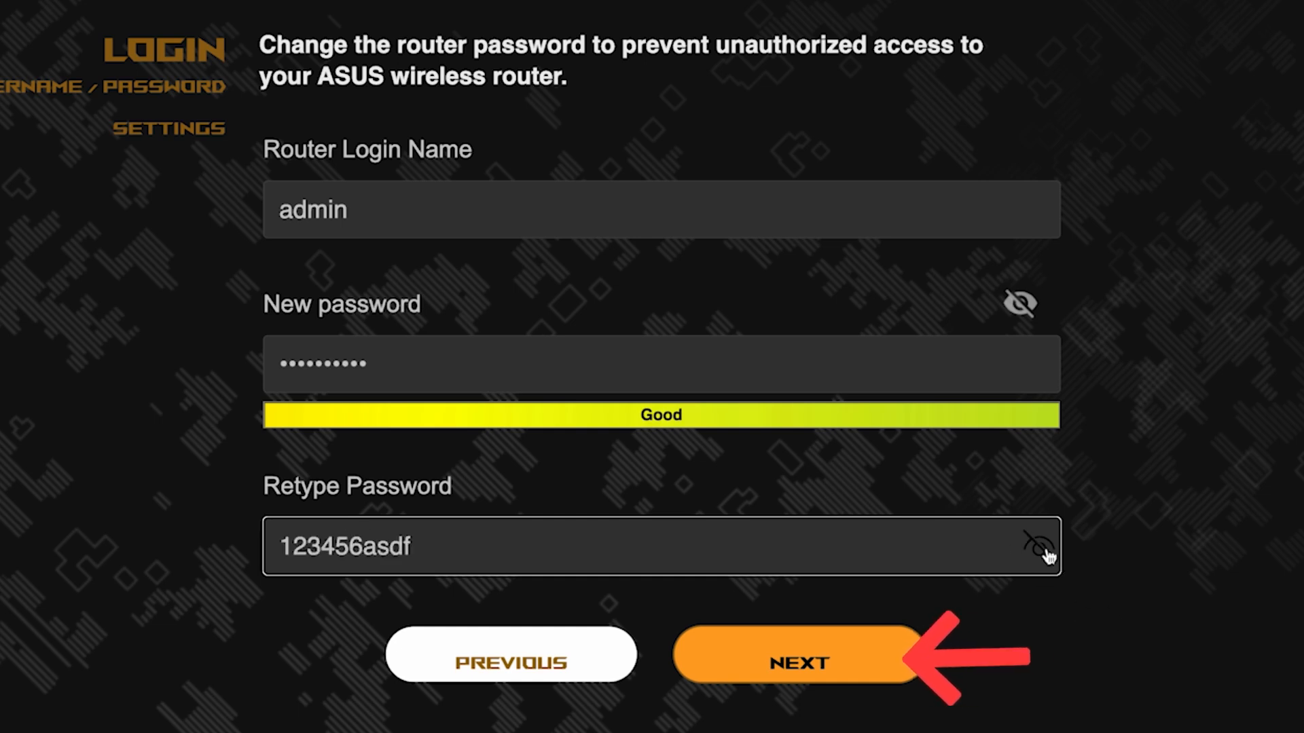
pyautogui.click(1038, 546)
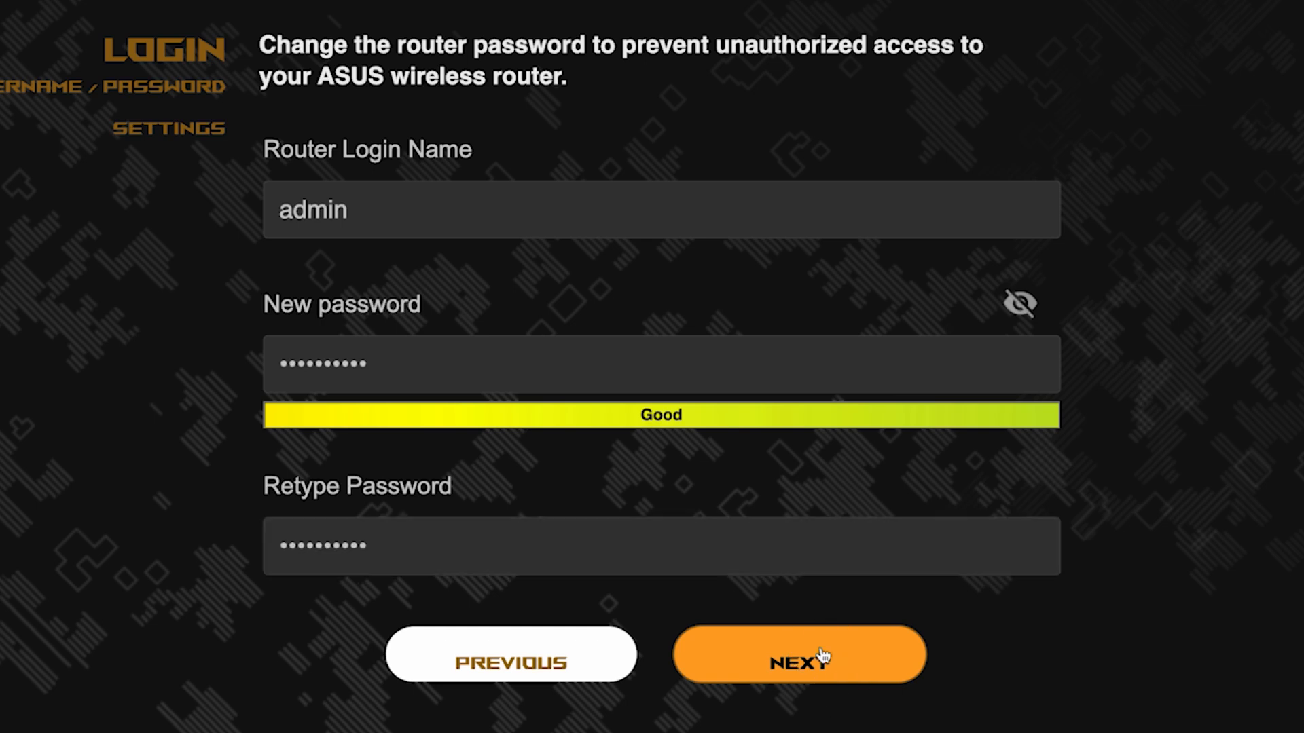
pyautogui.click(799, 655)
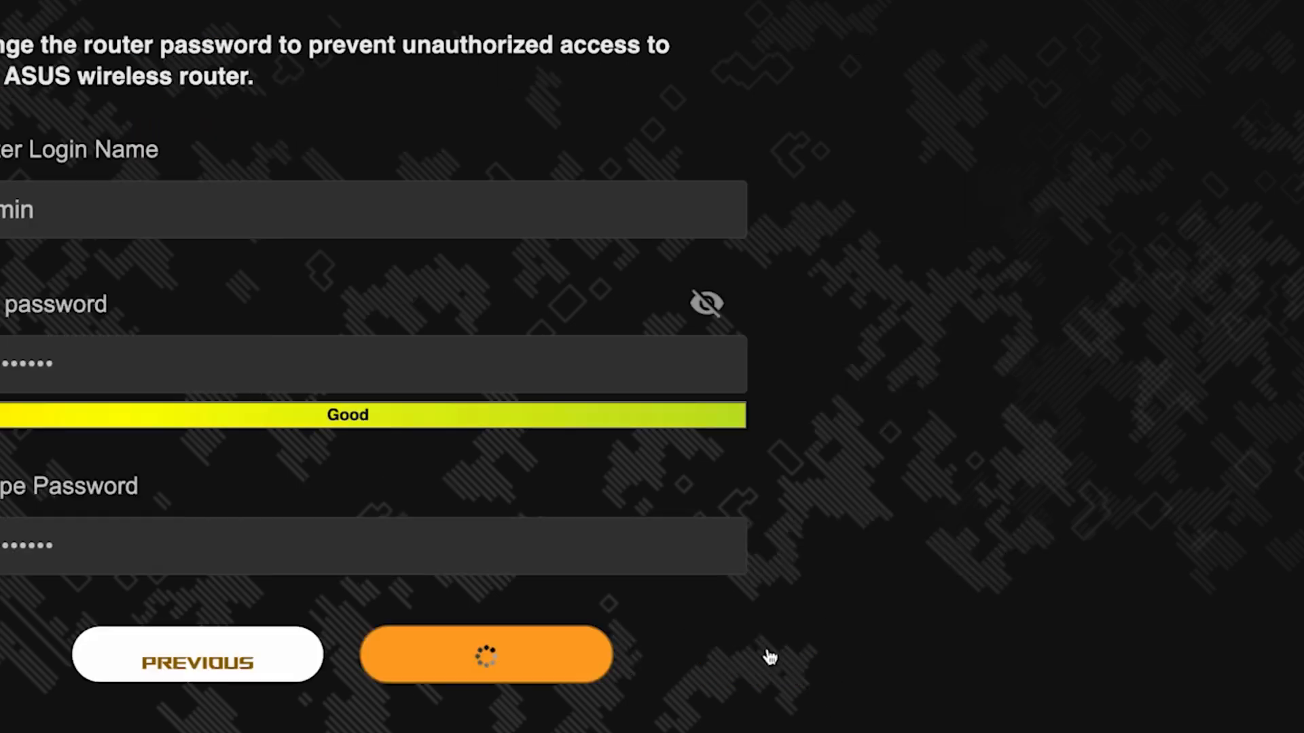
pyautogui.click(485, 654)
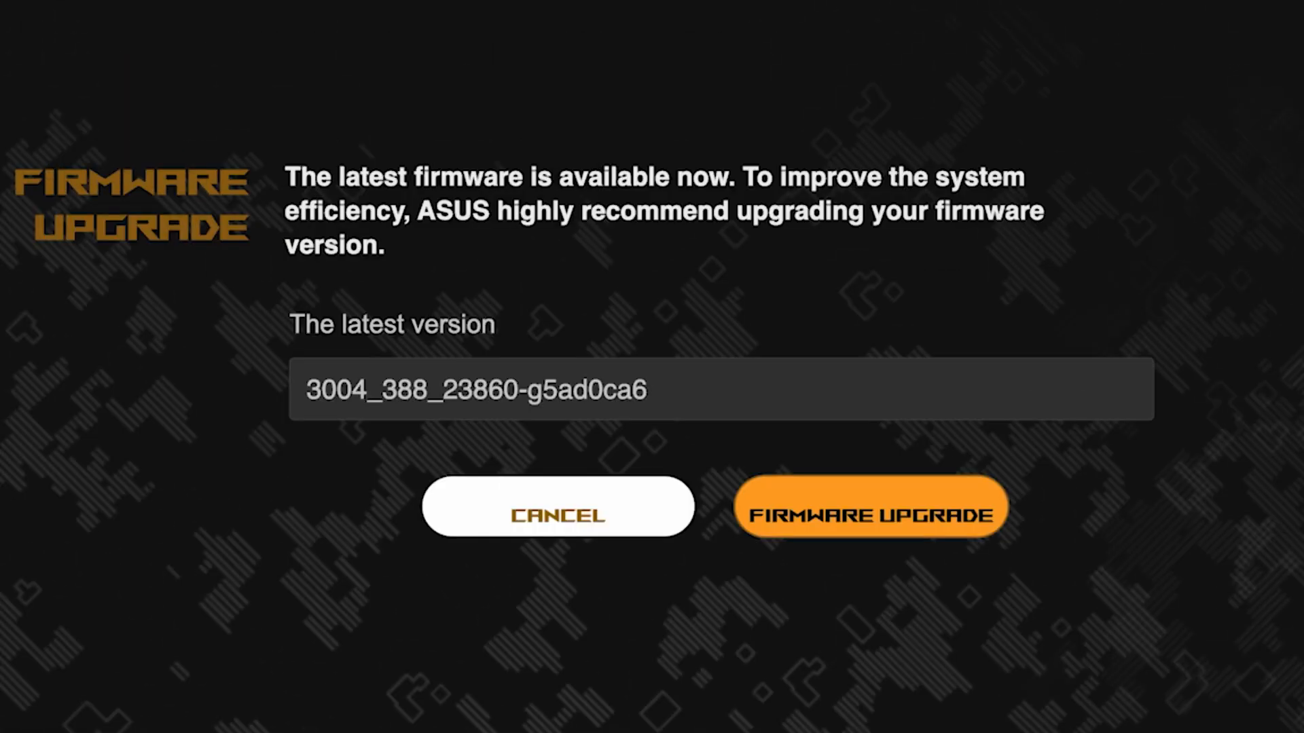
# - Run the firmware upgrade check, confirm it is latest, and scroll through the network summary
pyautogui.click(869, 507)
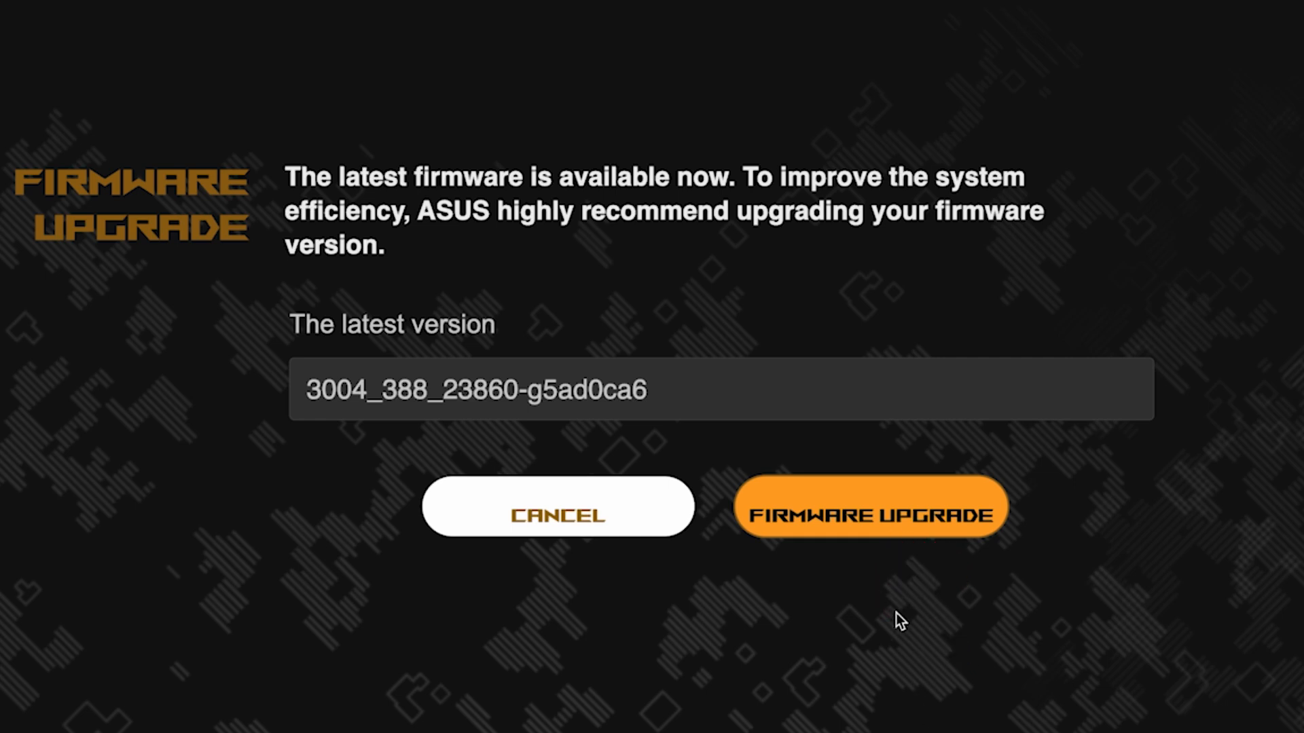
pyautogui.click(870, 507)
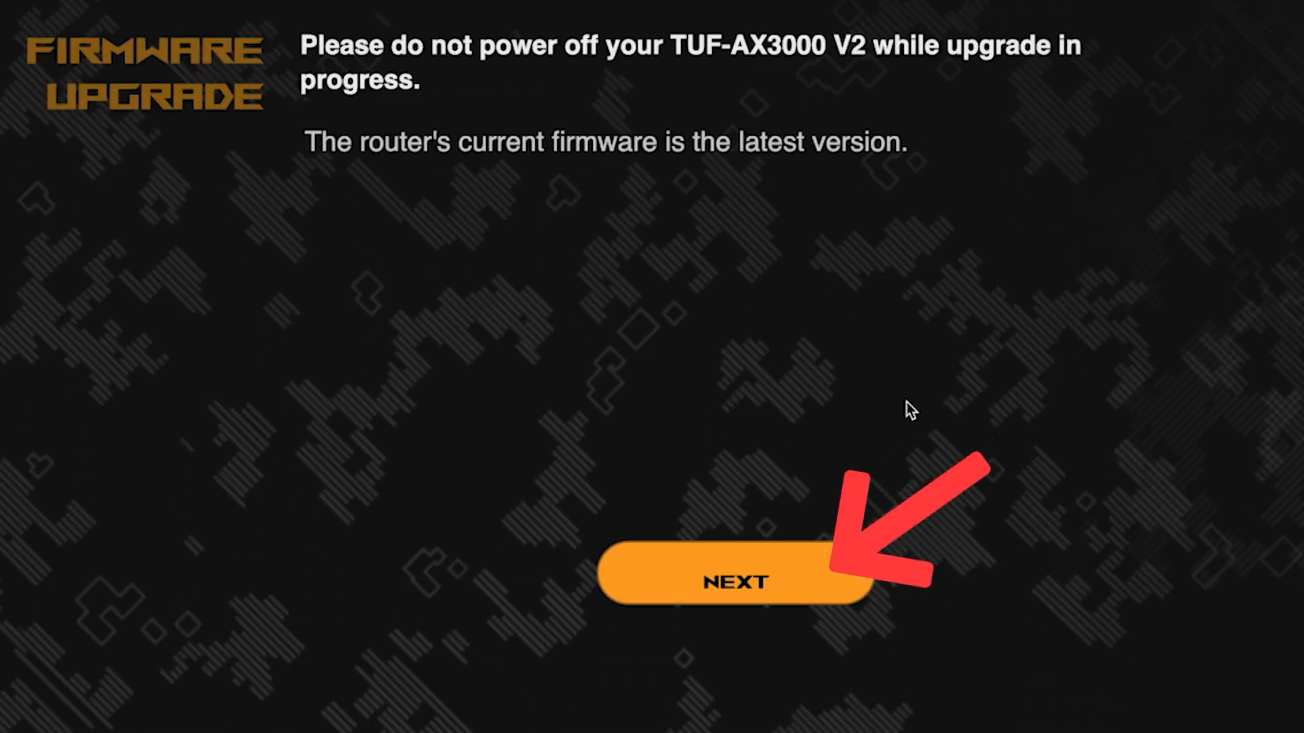
pyautogui.click(735, 579)
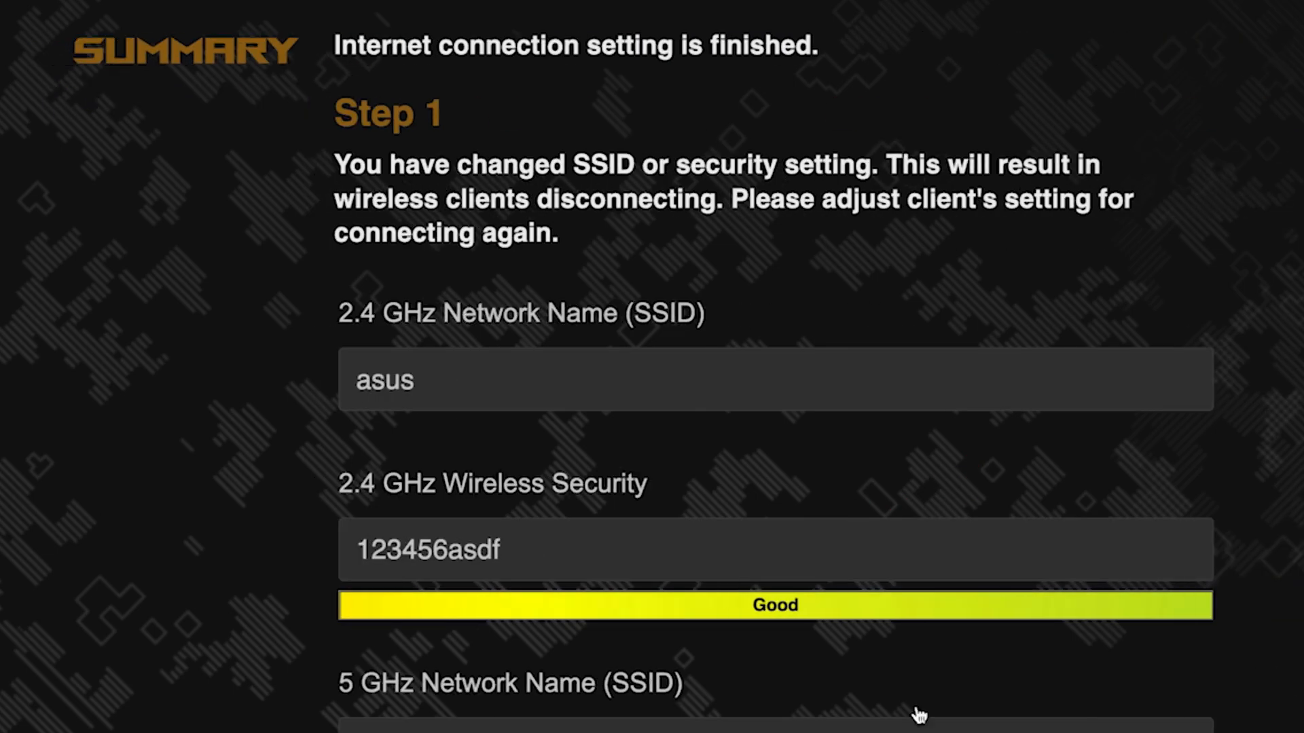
pyautogui.scroll(-3)
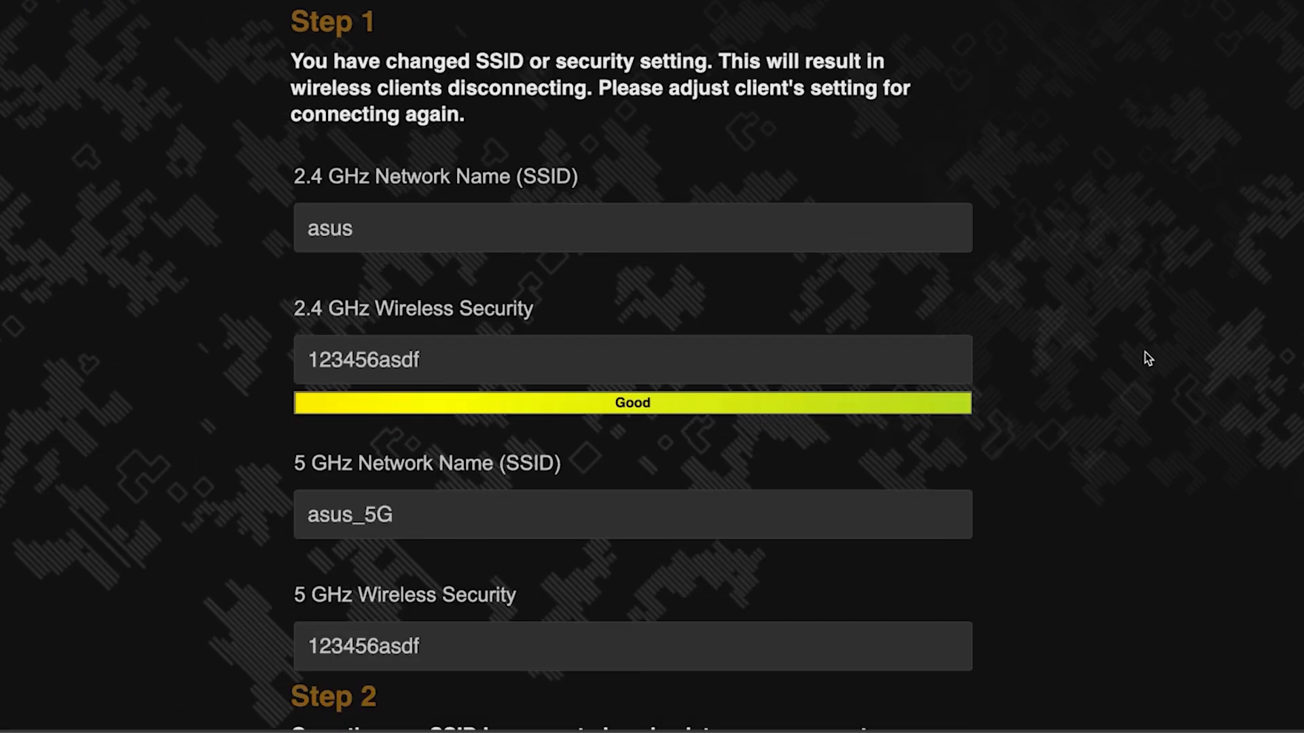
pyautogui.scroll(-3)
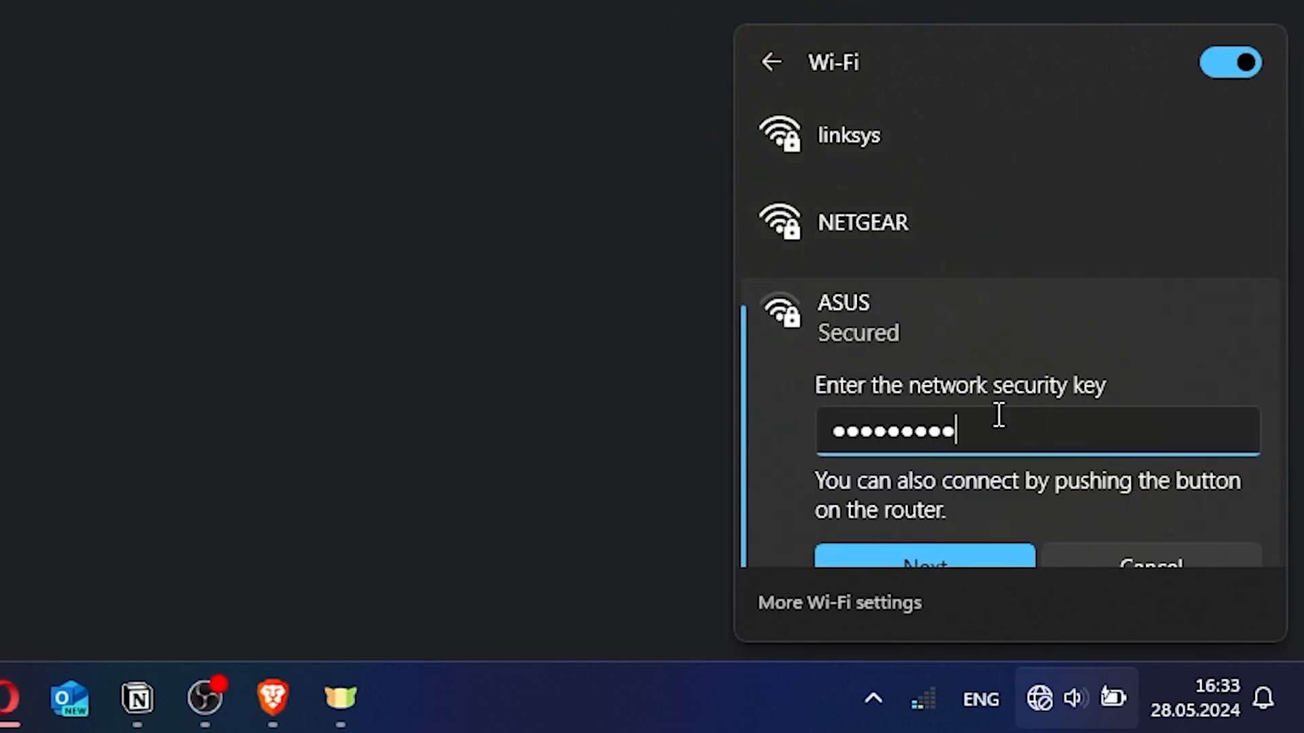
# - Connect Windows to the ASUS Wi-Fi network with its security key
pyautogui.click(923, 565)
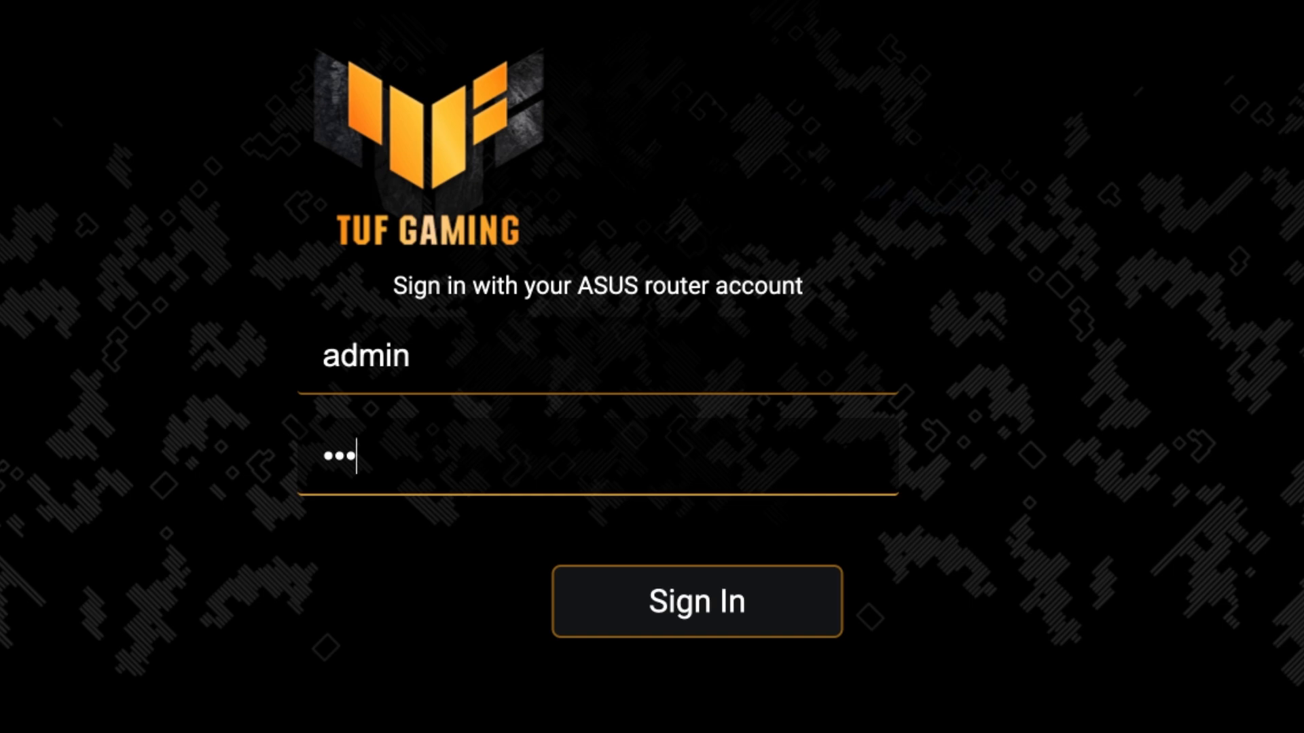
# - Sign in as admin and confirm a router reboot from the dashboard
pyautogui.click(696, 600)
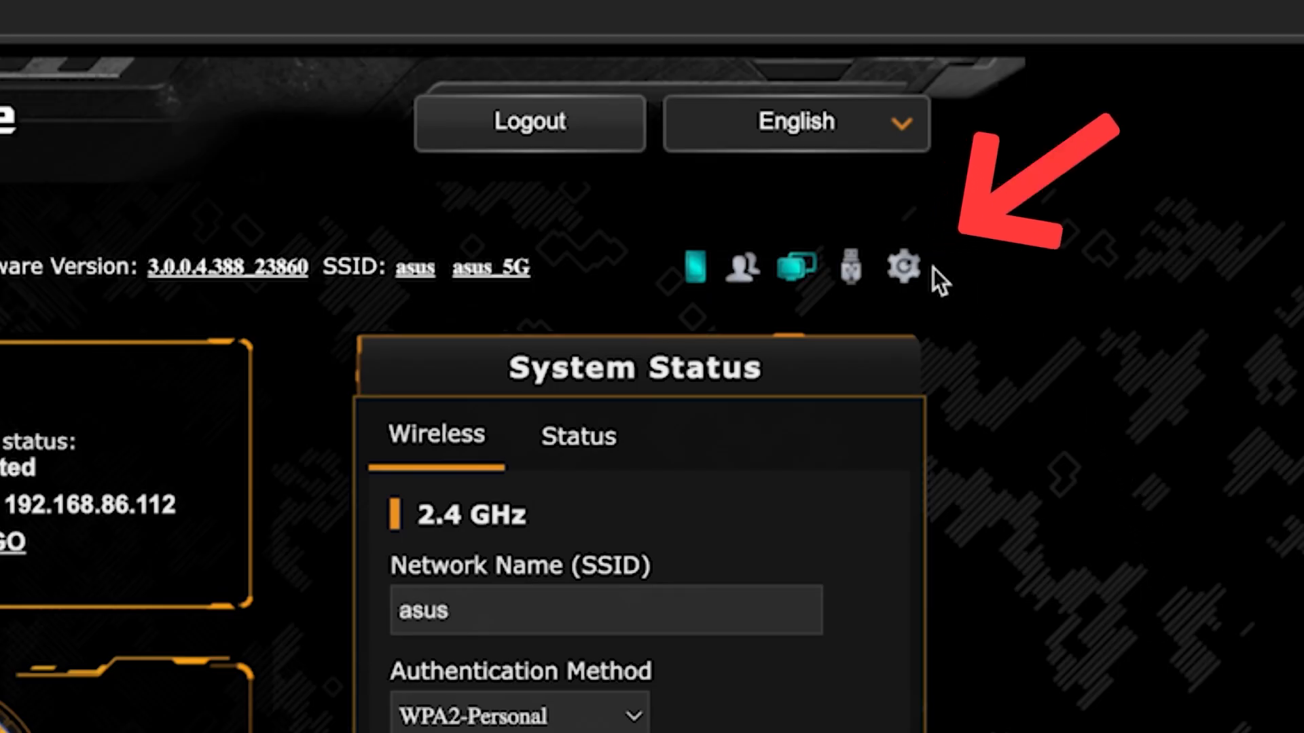
pyautogui.click(901, 268)
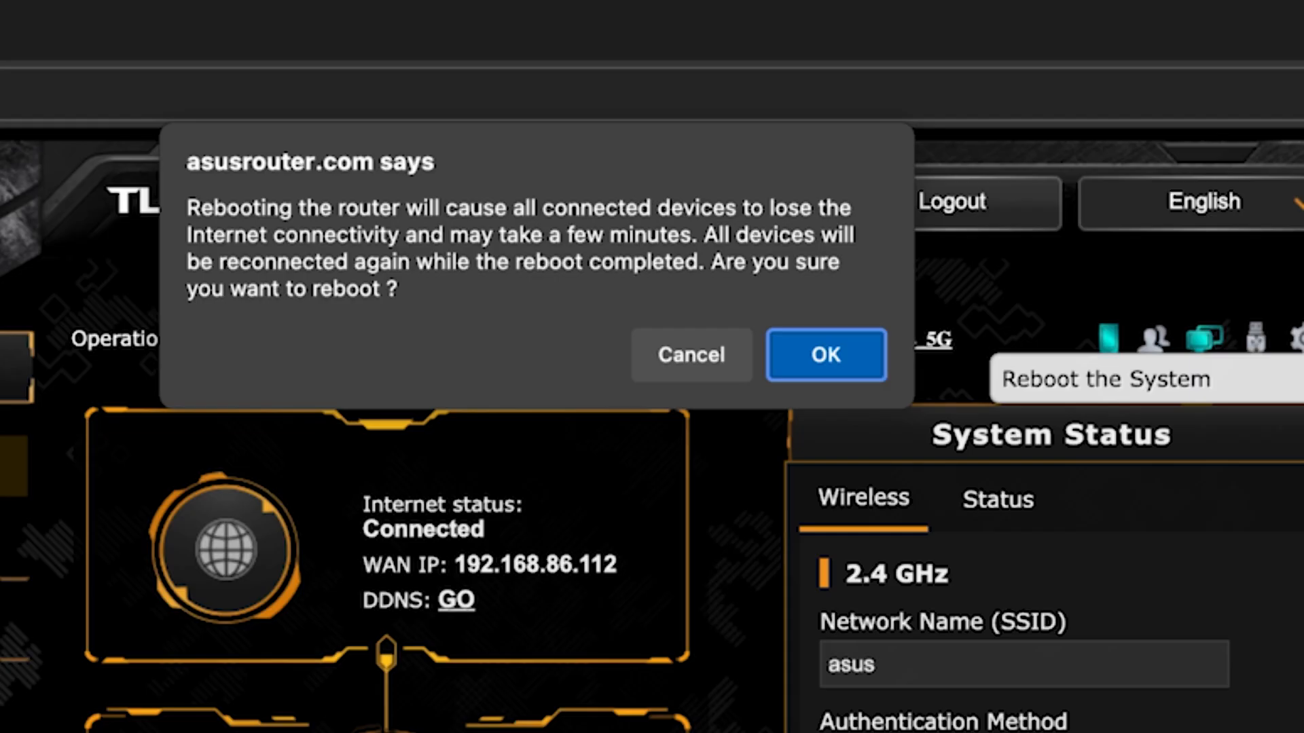
pyautogui.click(825, 354)
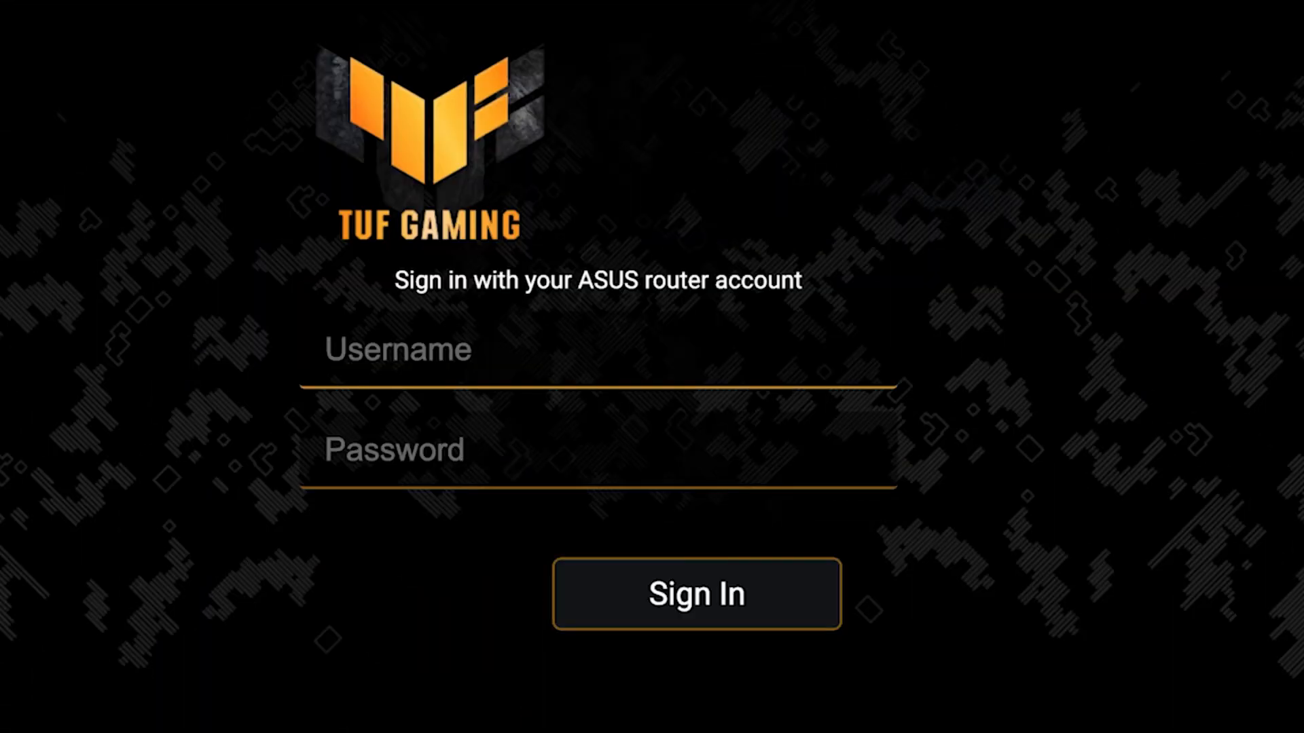
# - Reconnect to the ASUS Wi-Fi and start typing in a new Edge tab's address bar
pyautogui.click(836, 299)
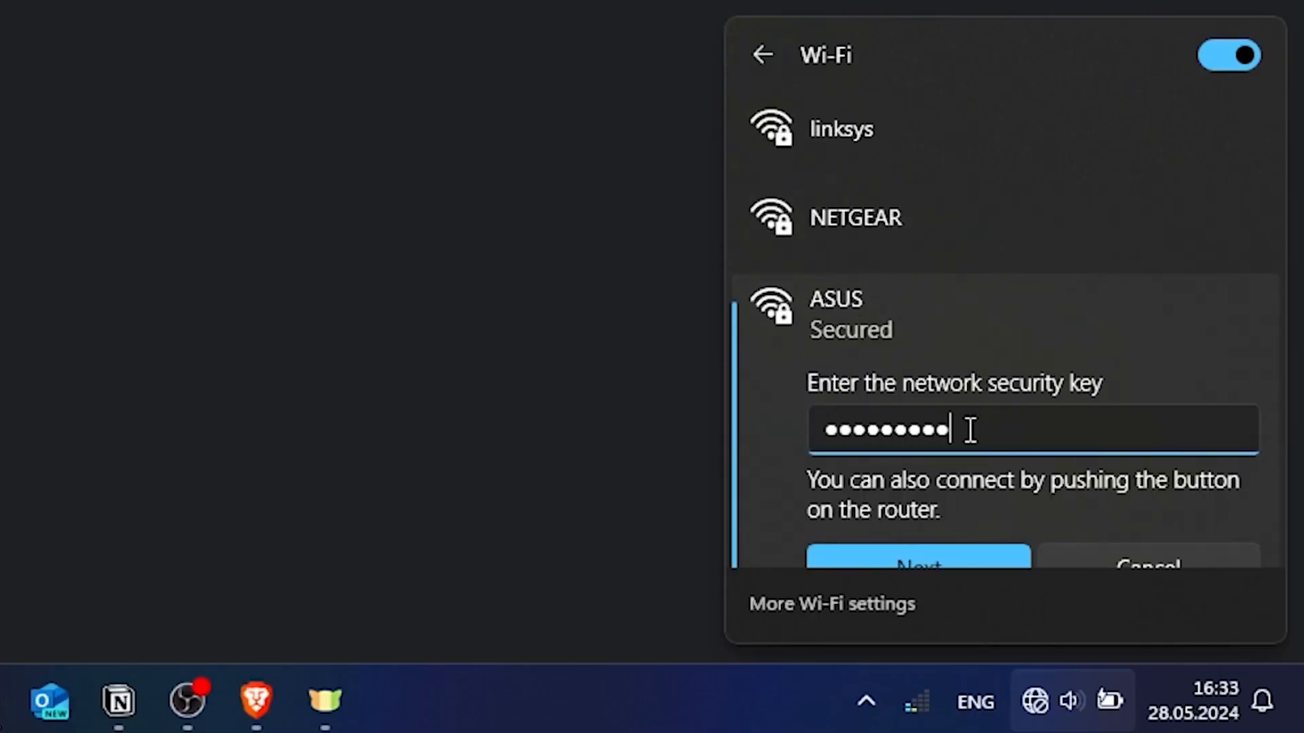
pyautogui.click(918, 565)
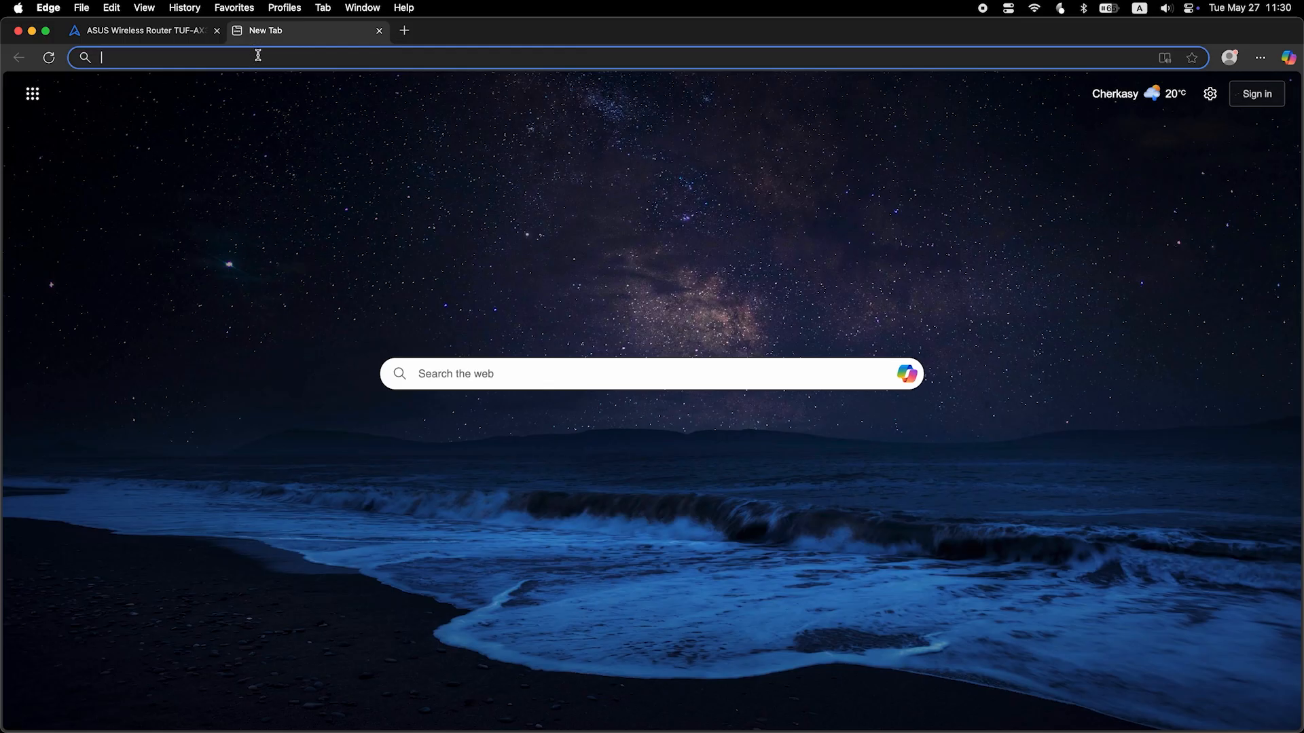
pyautogui.write('fff')
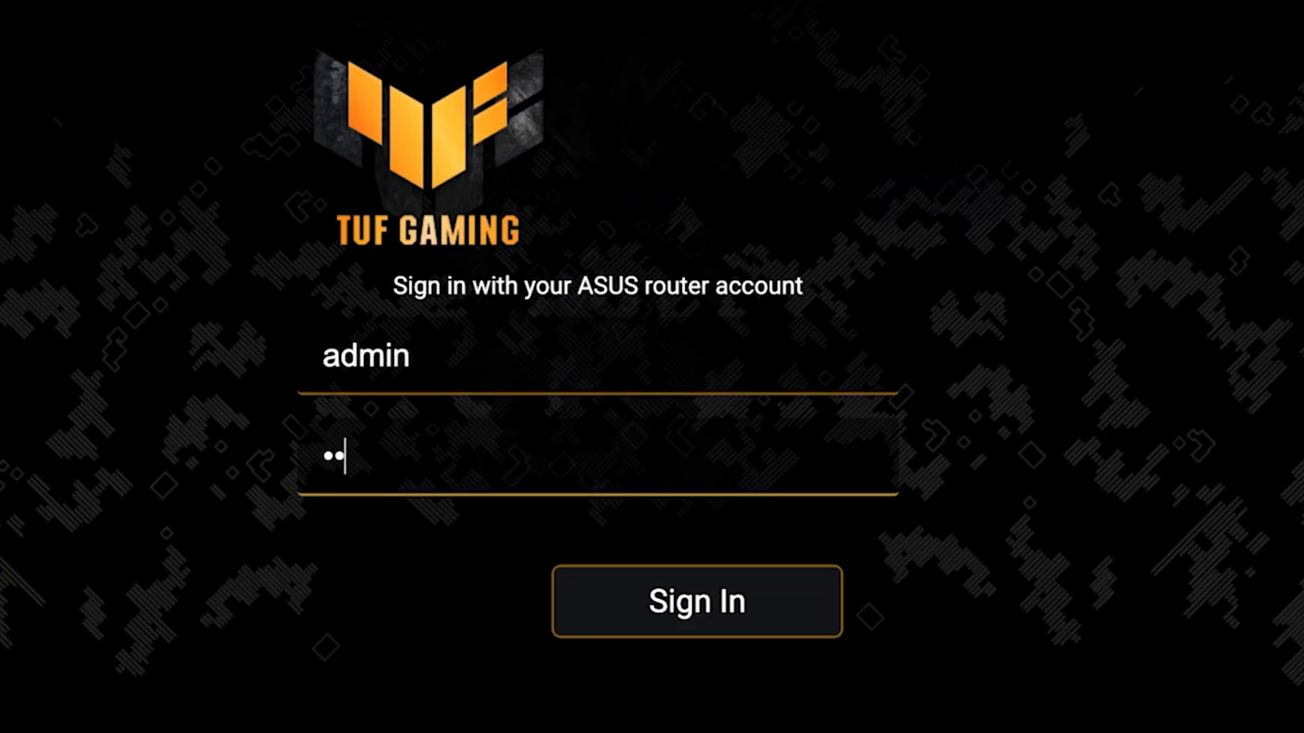
# - Sign in, go to Advanced Settings > WAN and use MAC Clone under Special Requirement from ISP
pyautogui.click(696, 600)
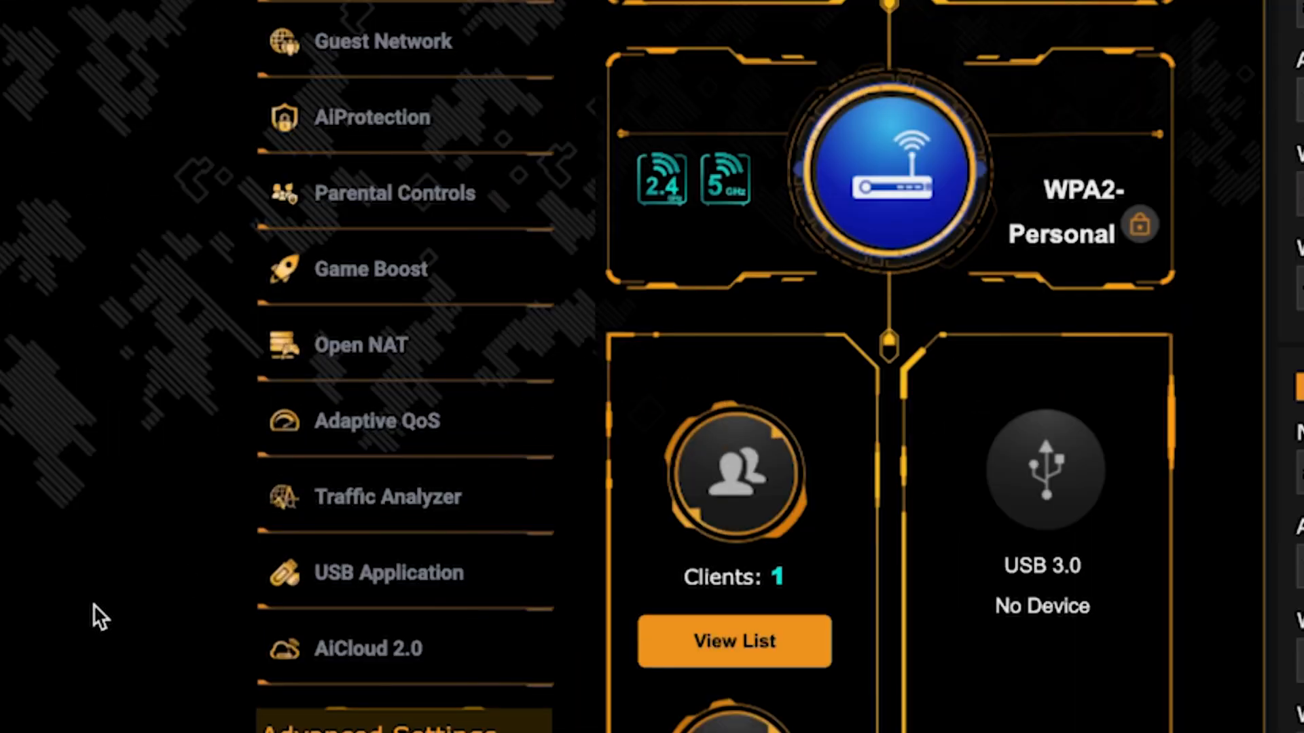
pyautogui.scroll(-3)
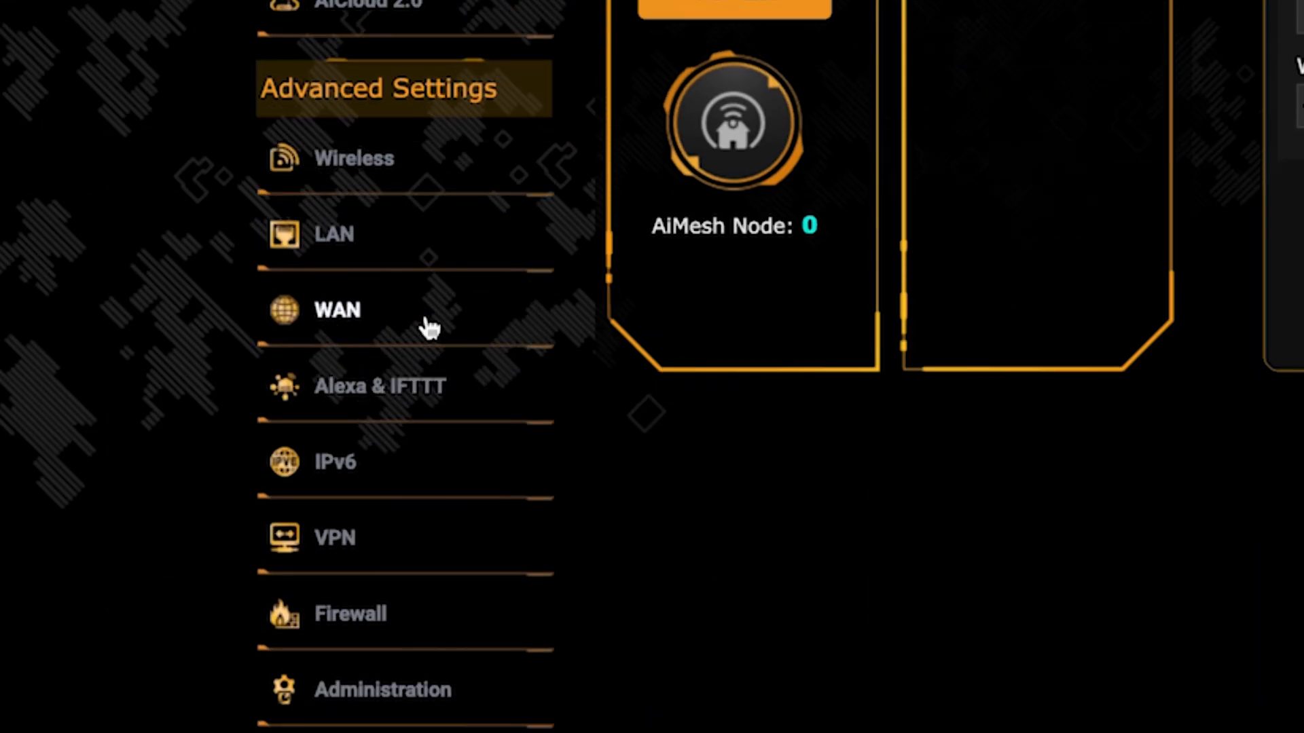
pyautogui.click(337, 310)
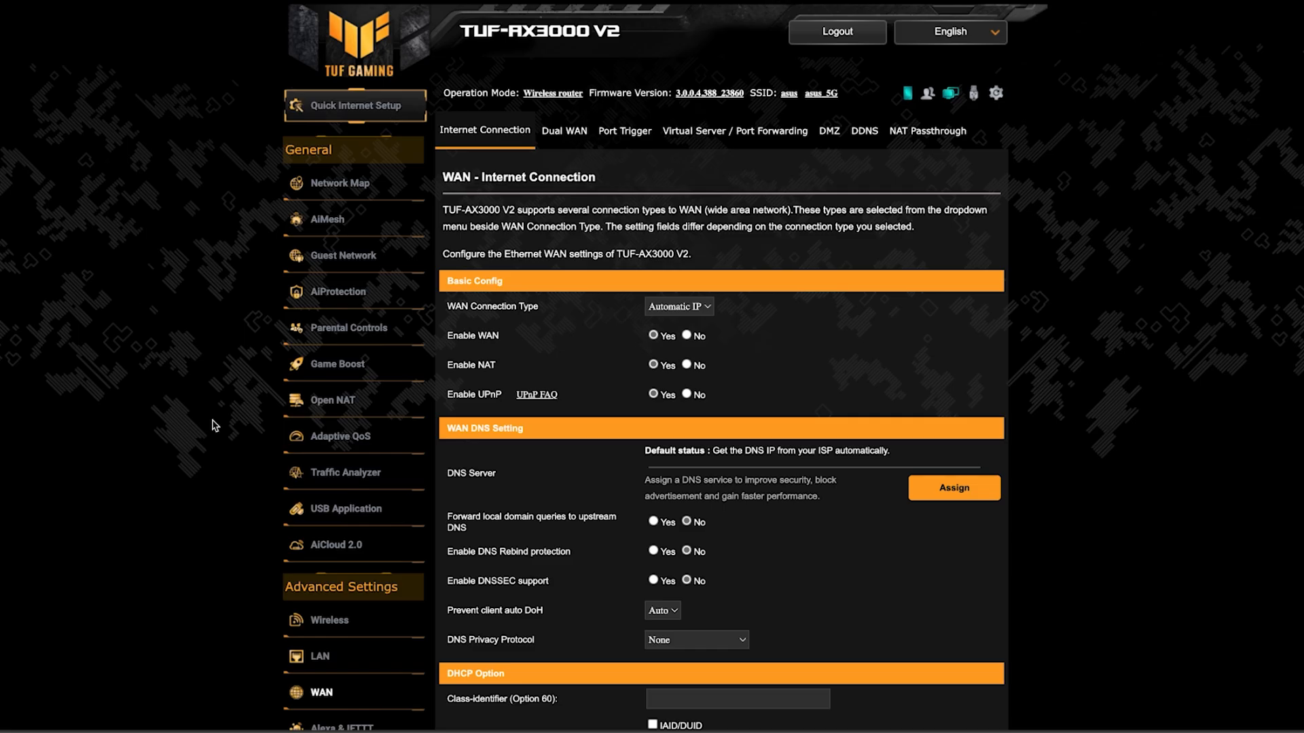
pyautogui.scroll(-3)
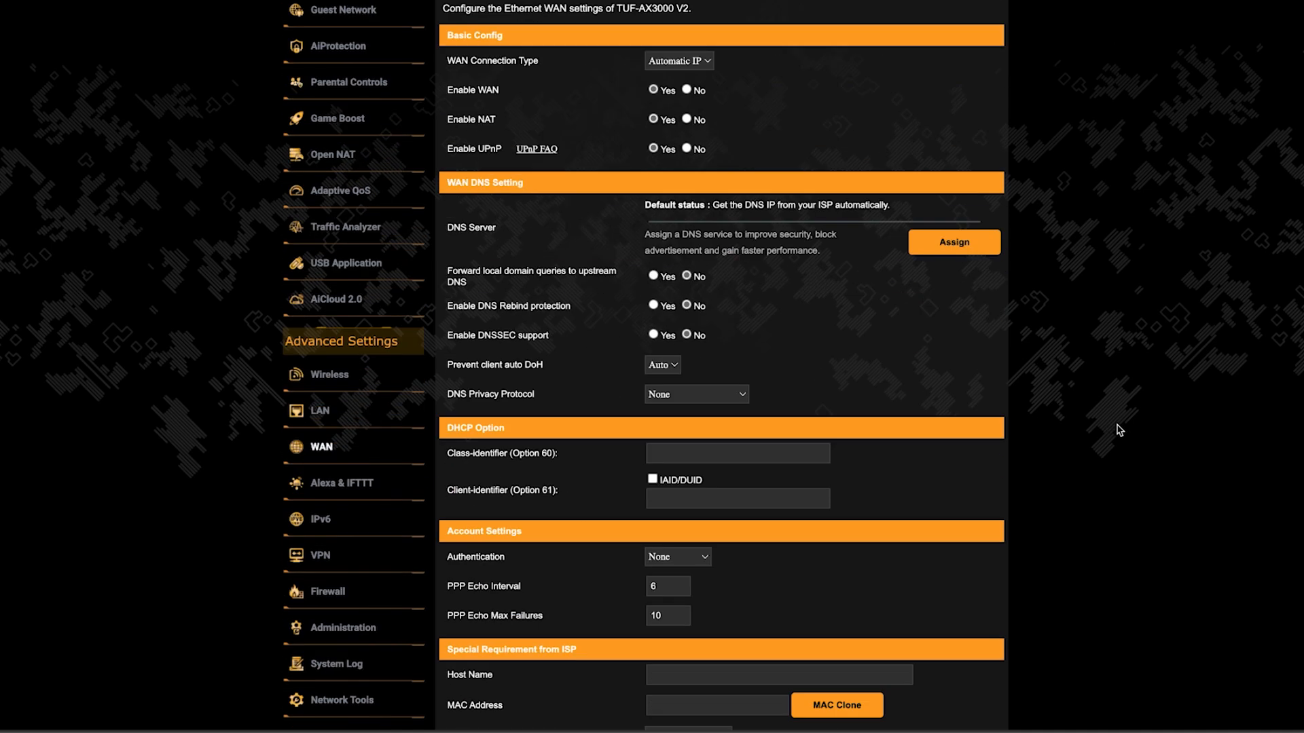
pyautogui.scroll(-3)
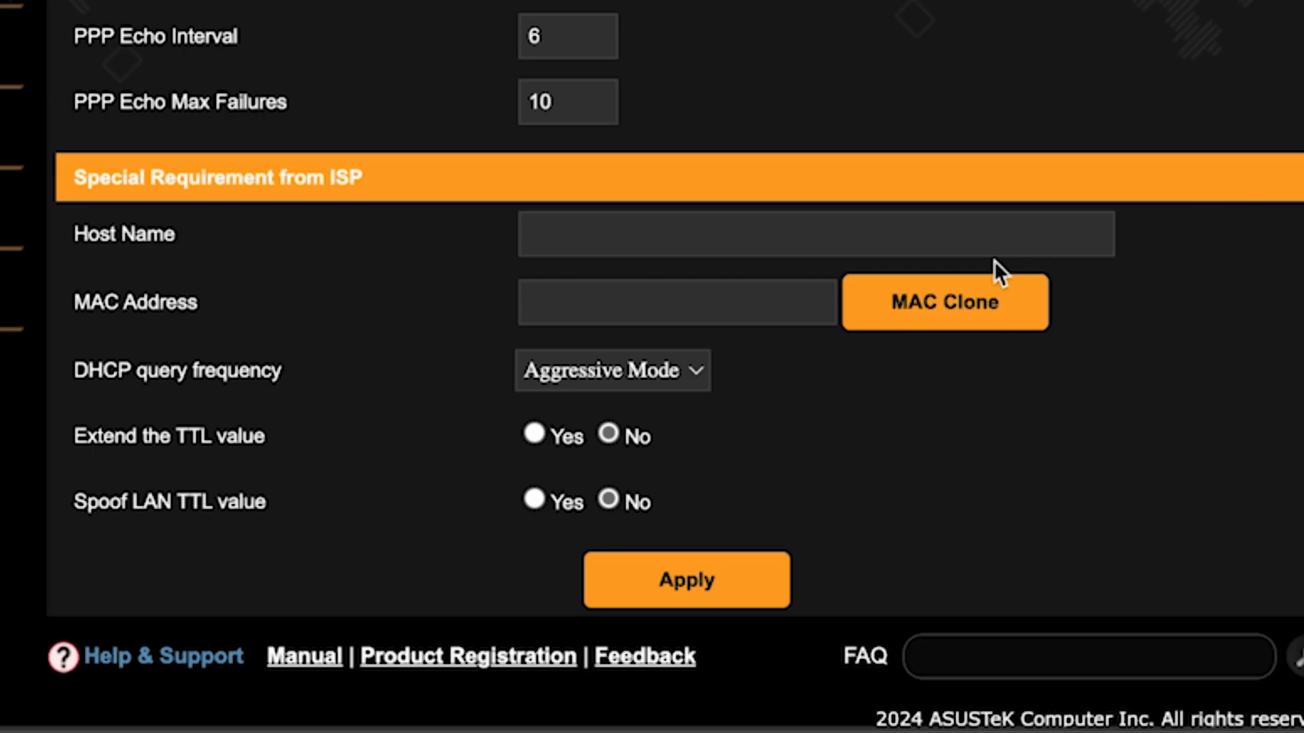
pyautogui.click(944, 300)
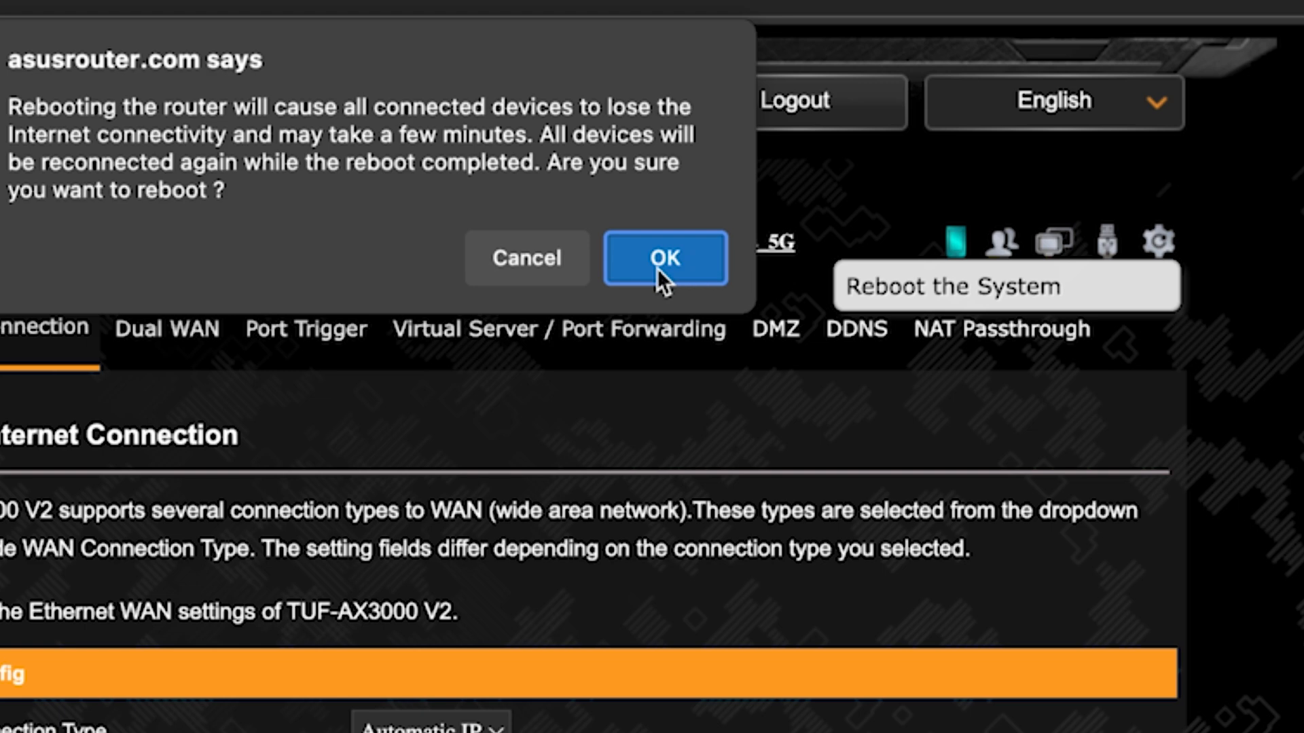
# - Confirm the router reboot, then run a Bing search for "fff" in a new Edge tab to test connectivity
pyautogui.click(664, 258)
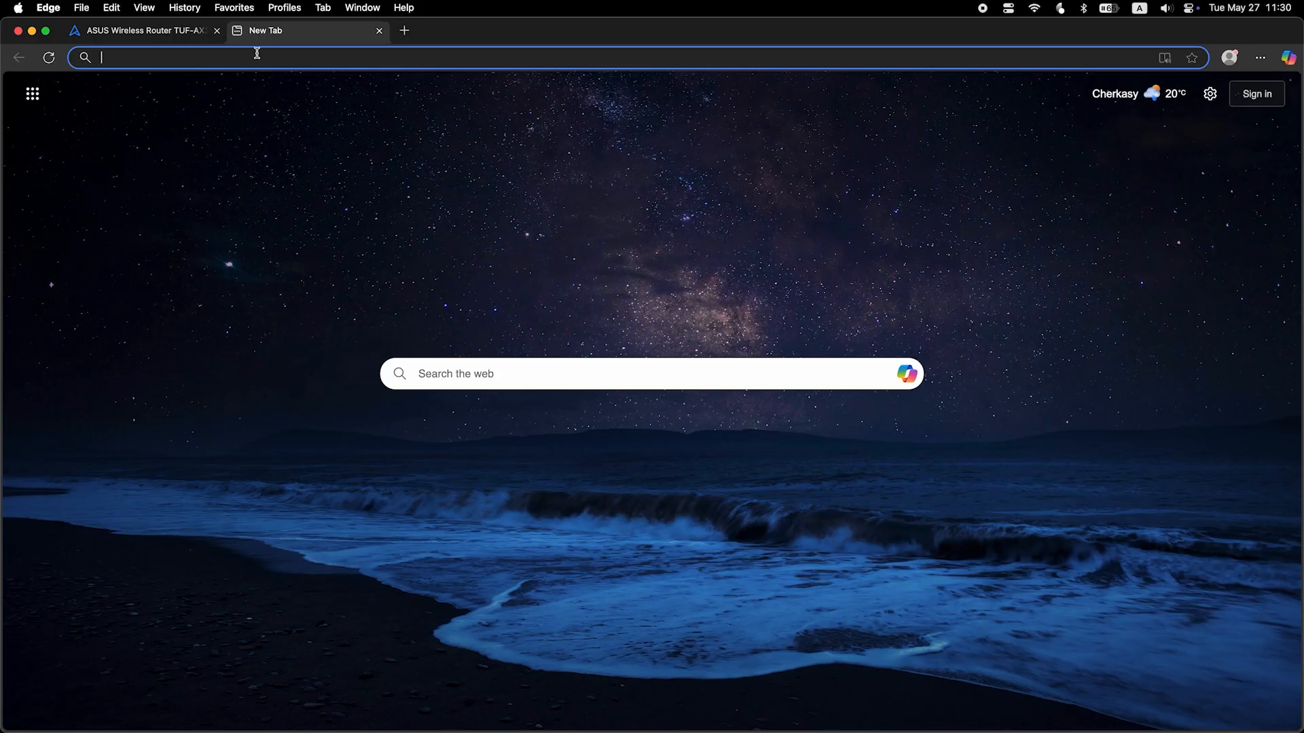
pyautogui.write('fff')
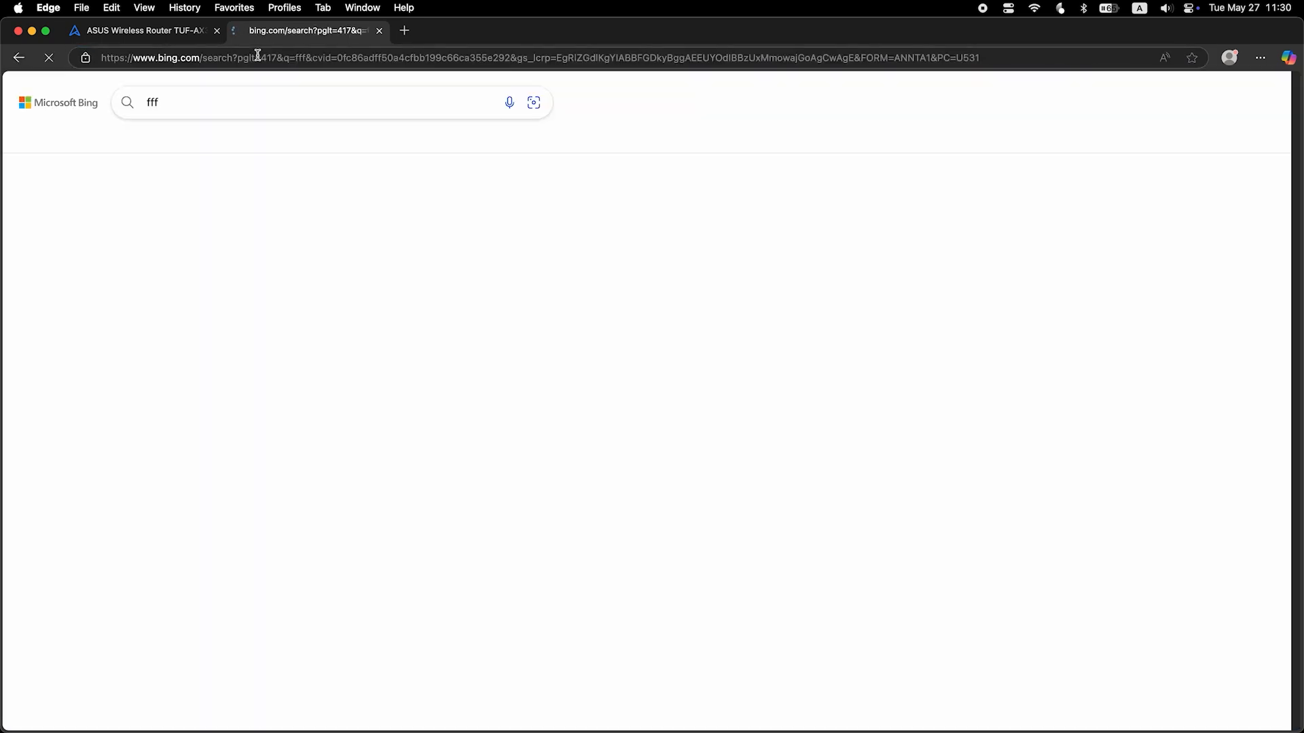